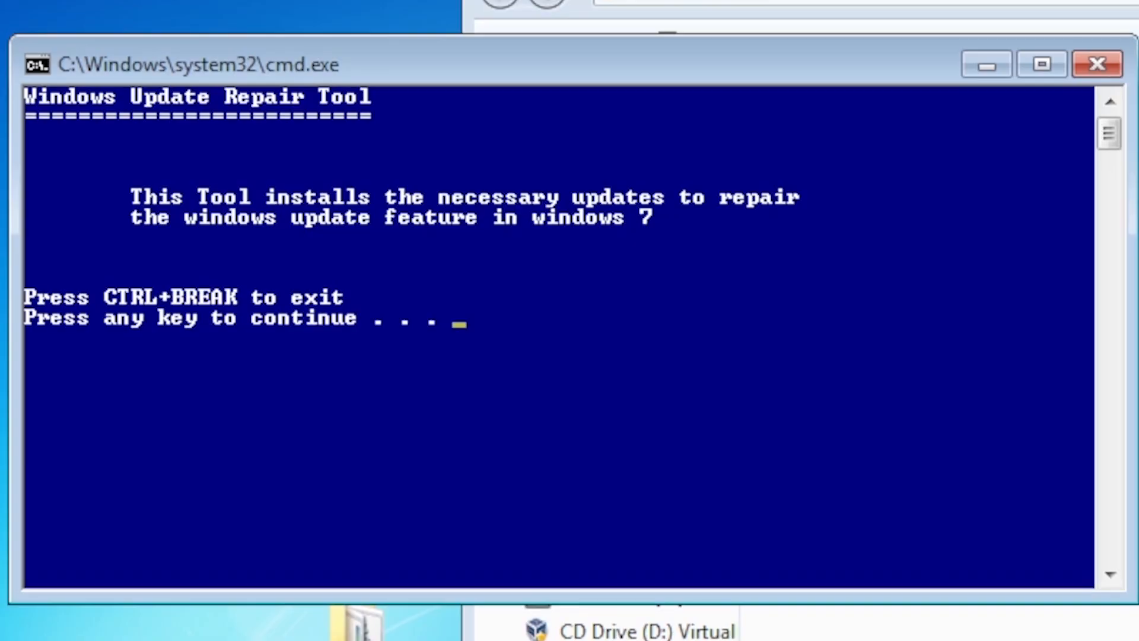
- Continue past the Windows Update repair tool's introduction screen in cmd.exe
key(enter)
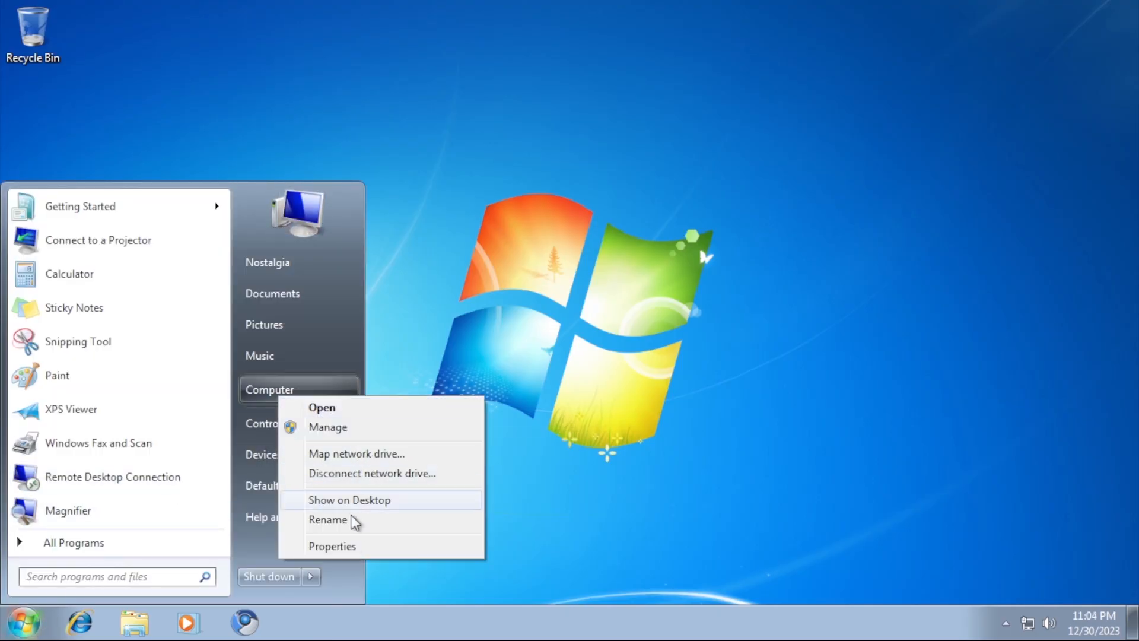
click(333, 546)
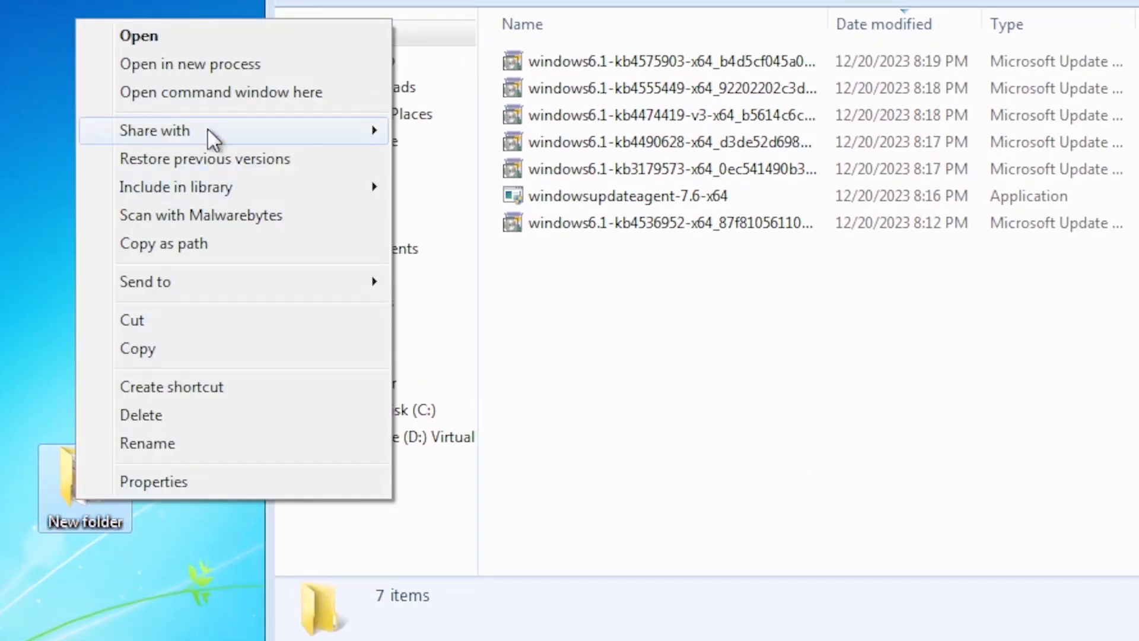
- Open a command window at New folder and move it aside
click(221, 92)
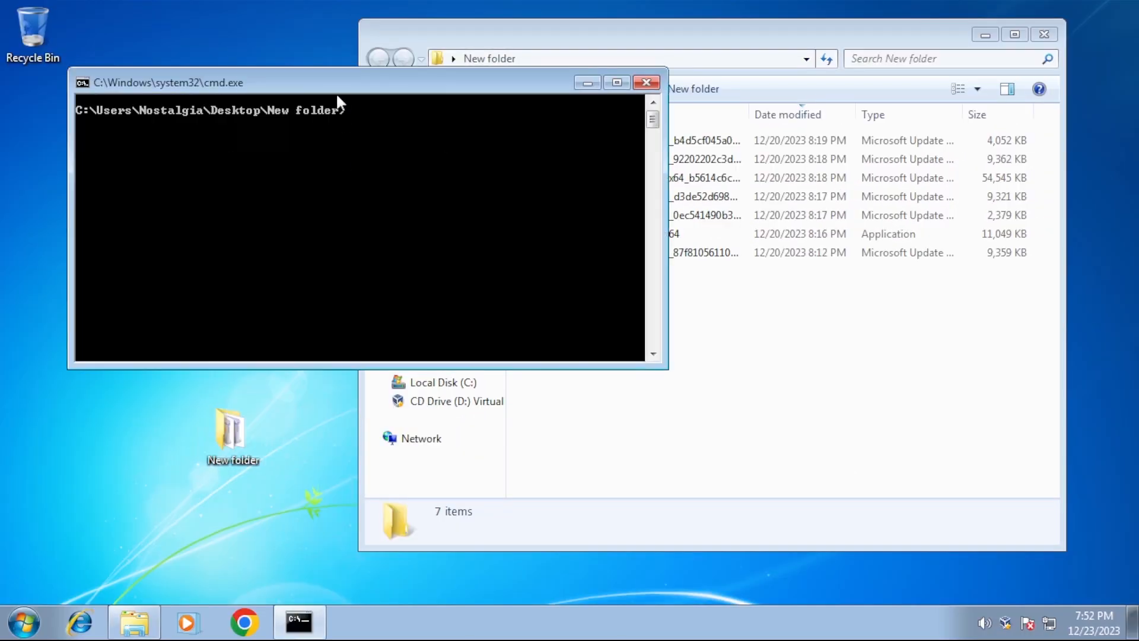
drag(167, 82, 138, 166)
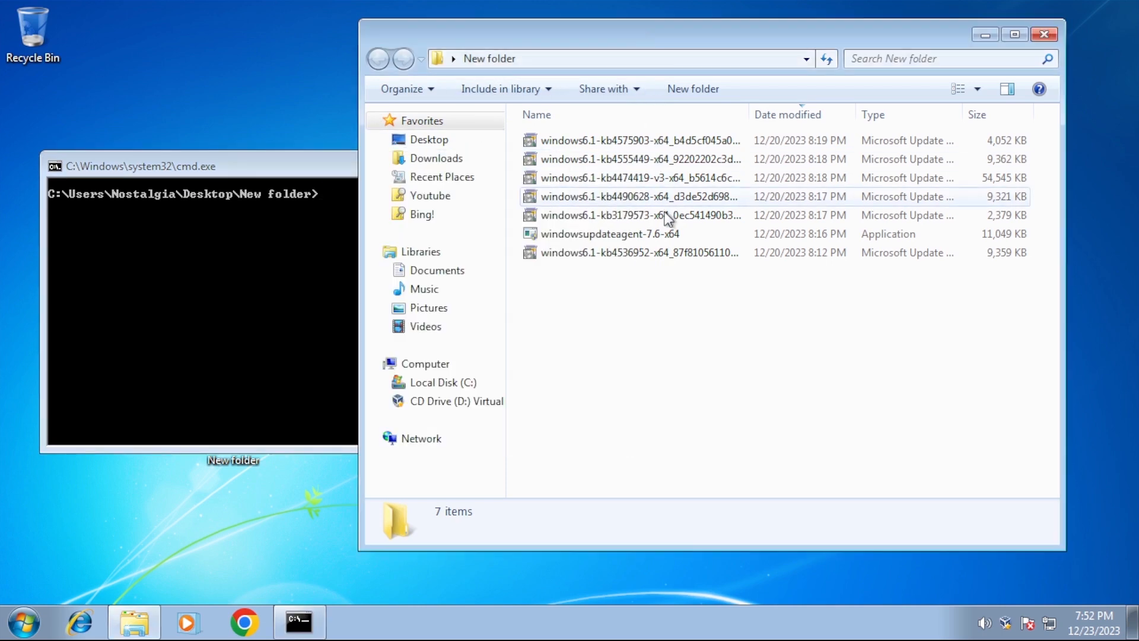
- Copy an update package's path to run it with /? and view the wusa switches
right_click(662, 253)
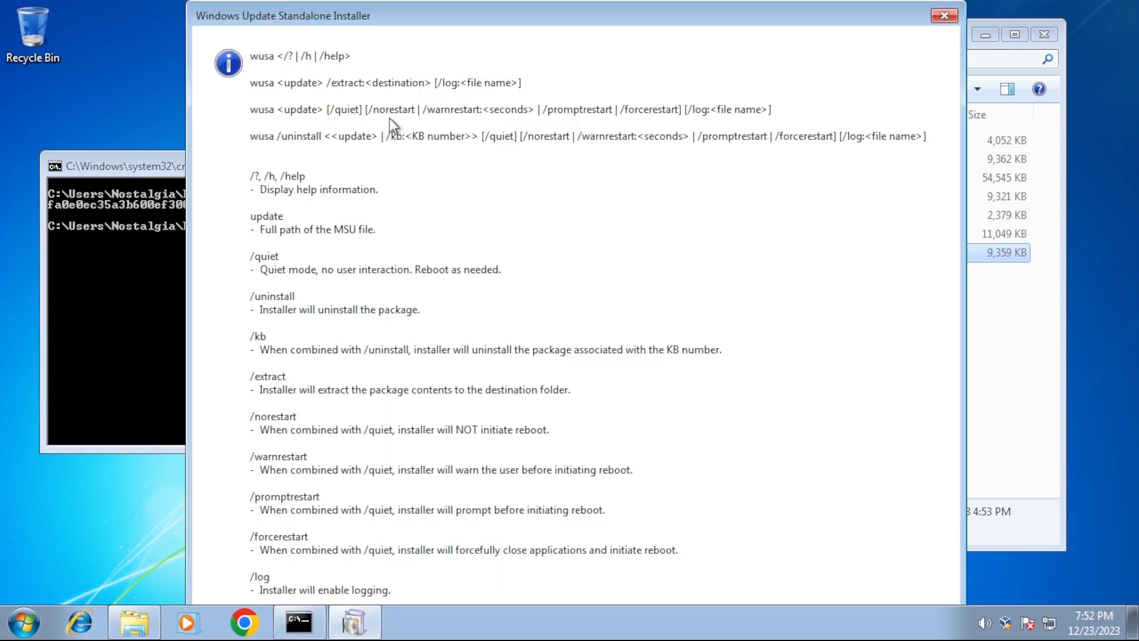
mouse_move(432, 173)
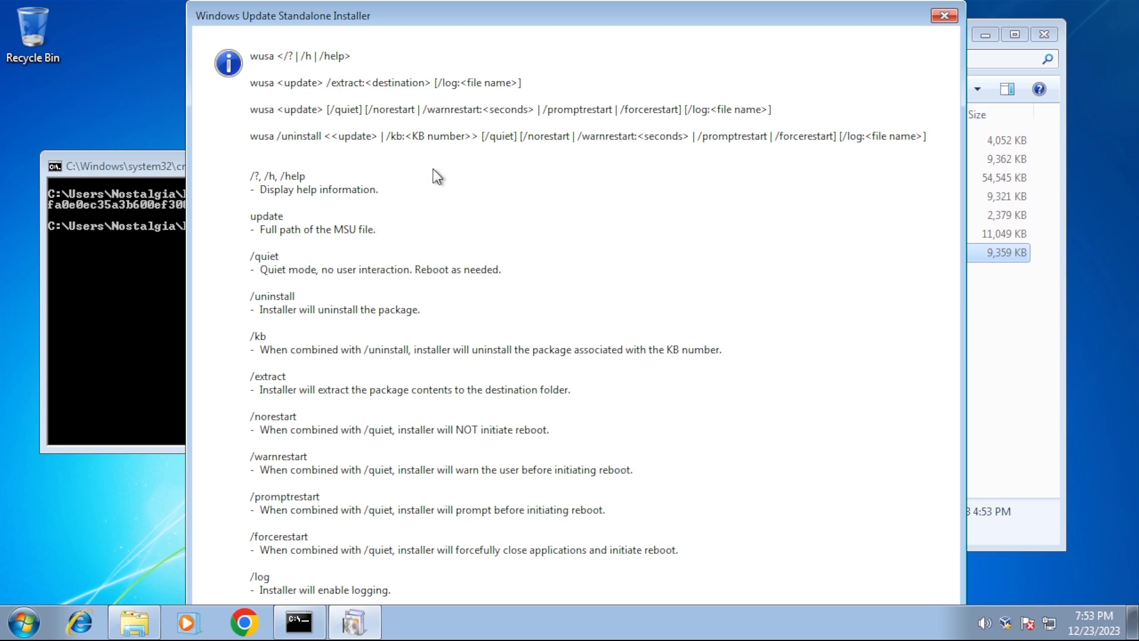
mouse_move(455, 146)
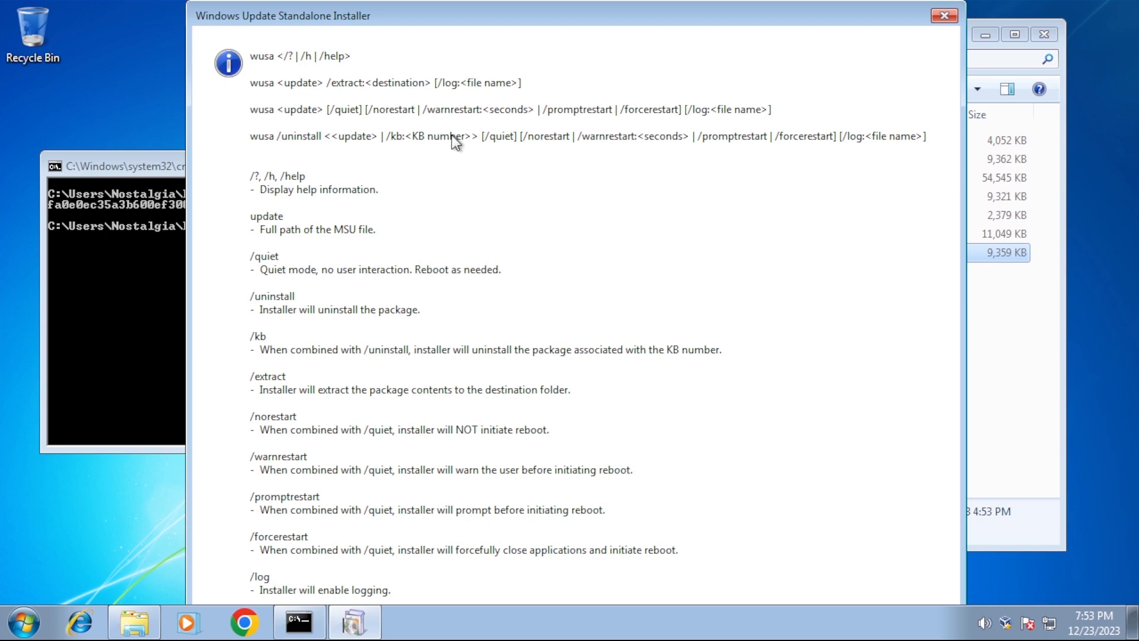
mouse_move(451, 166)
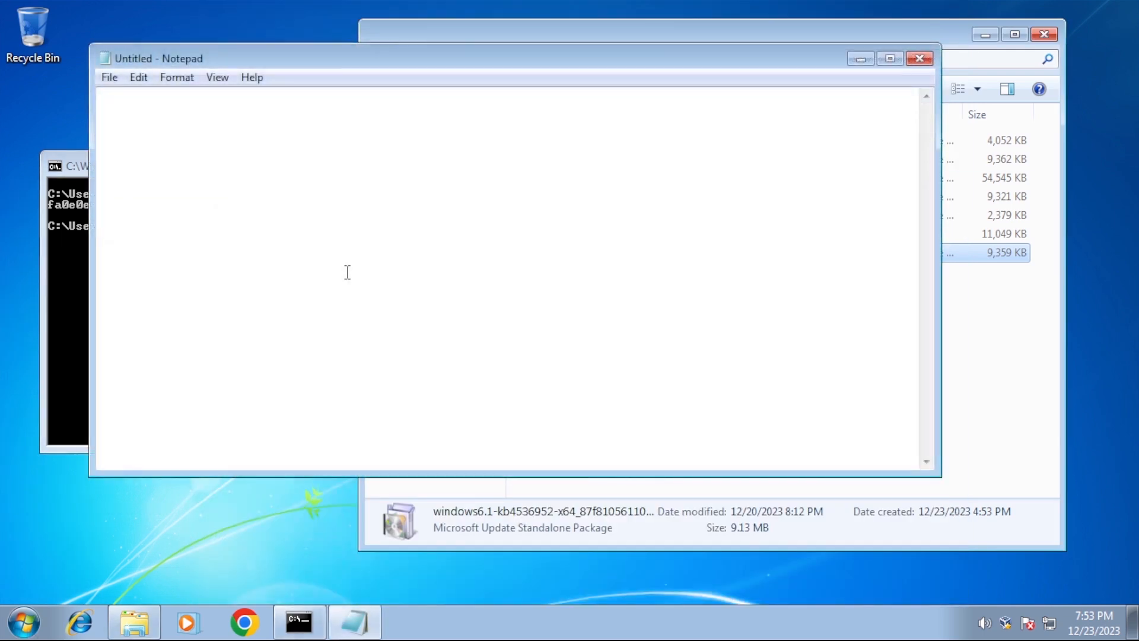
text(@)
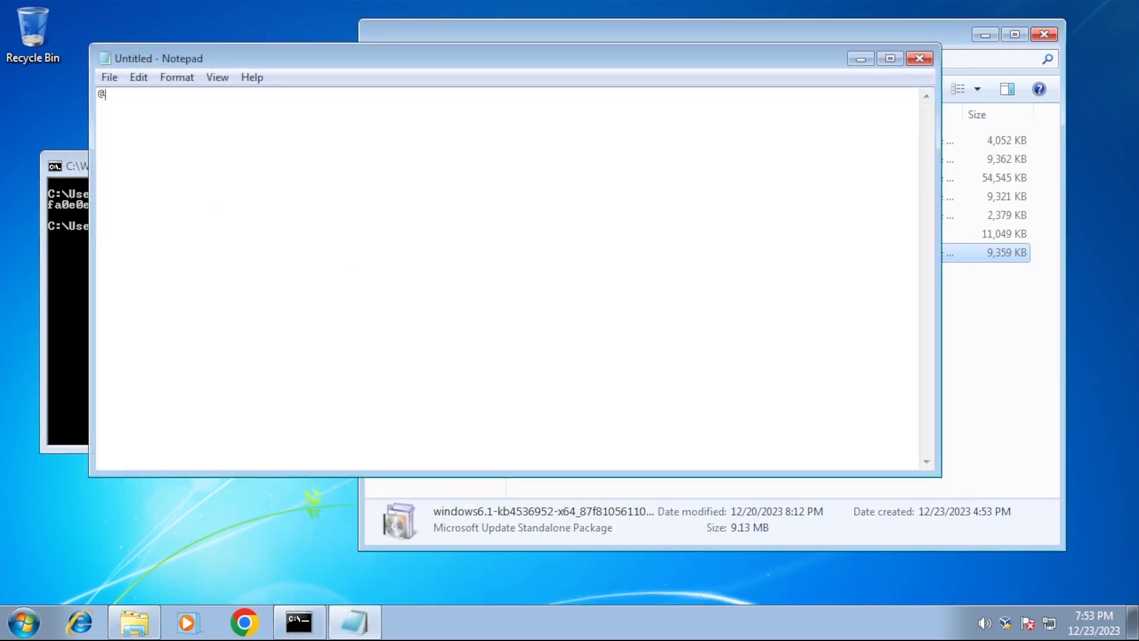
text(ECHO OFF)
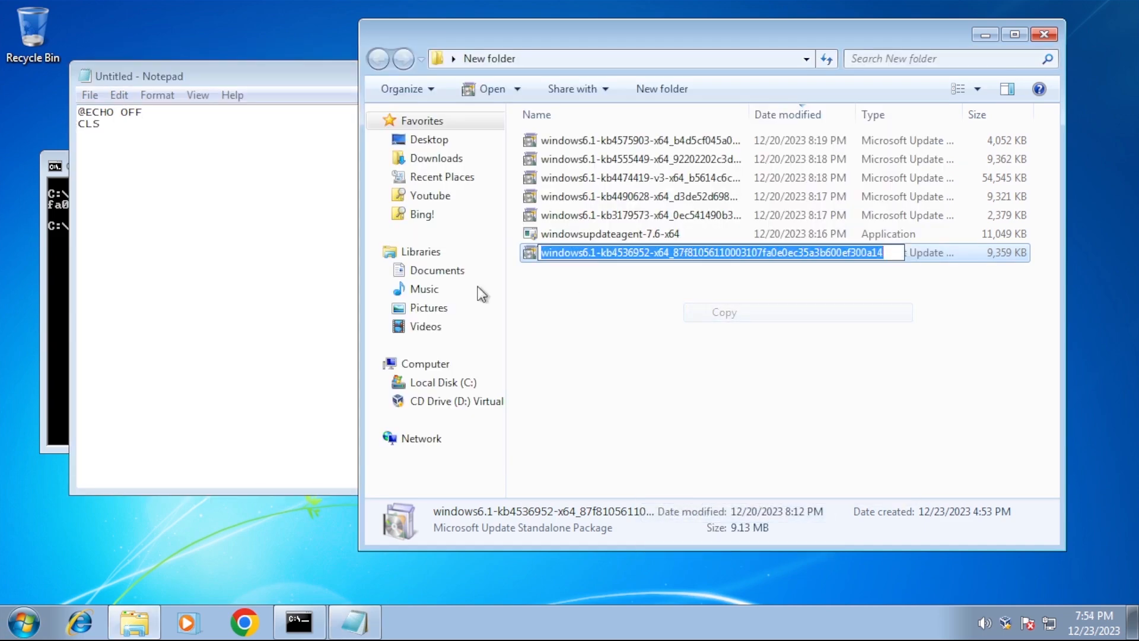
right_click(190, 243)
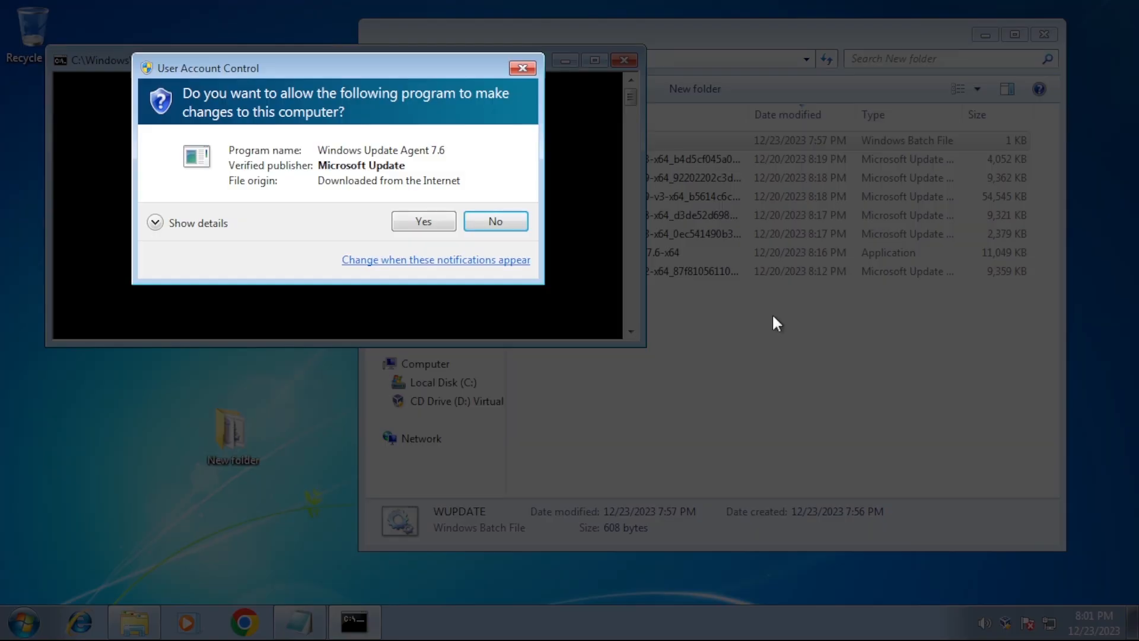
mouse_move(403, 202)
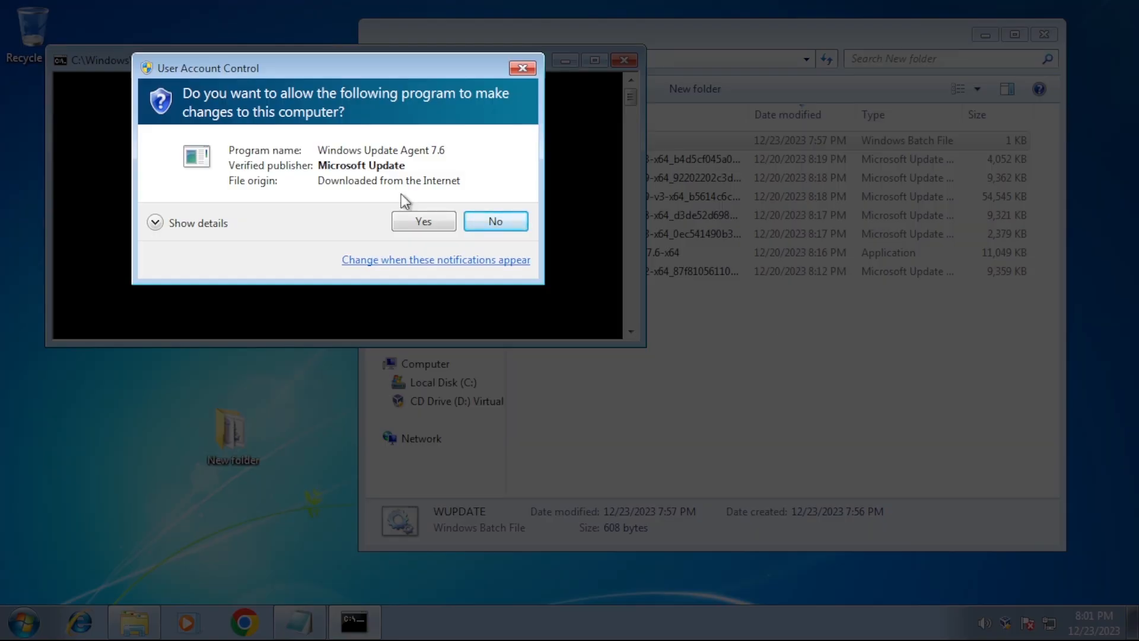
- Allow the Windows Update Agent 7.6 installer through the User Account Control prompt
click(424, 220)
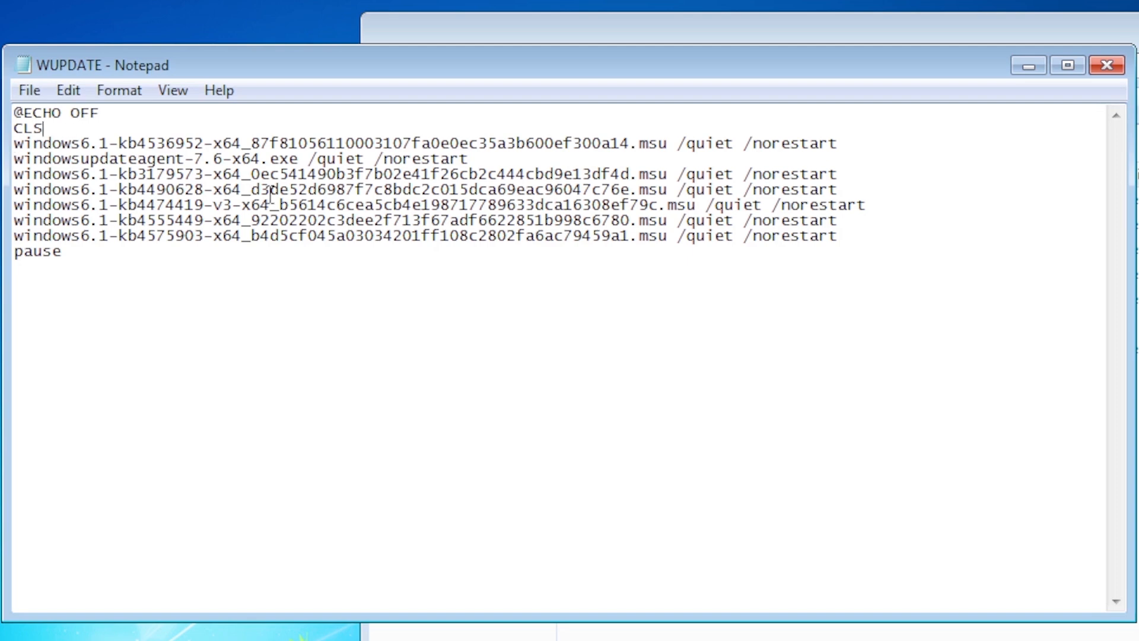
- Add an ECHO intro explaining the batch file installs updates to repair Windows Update
text(ECHO)
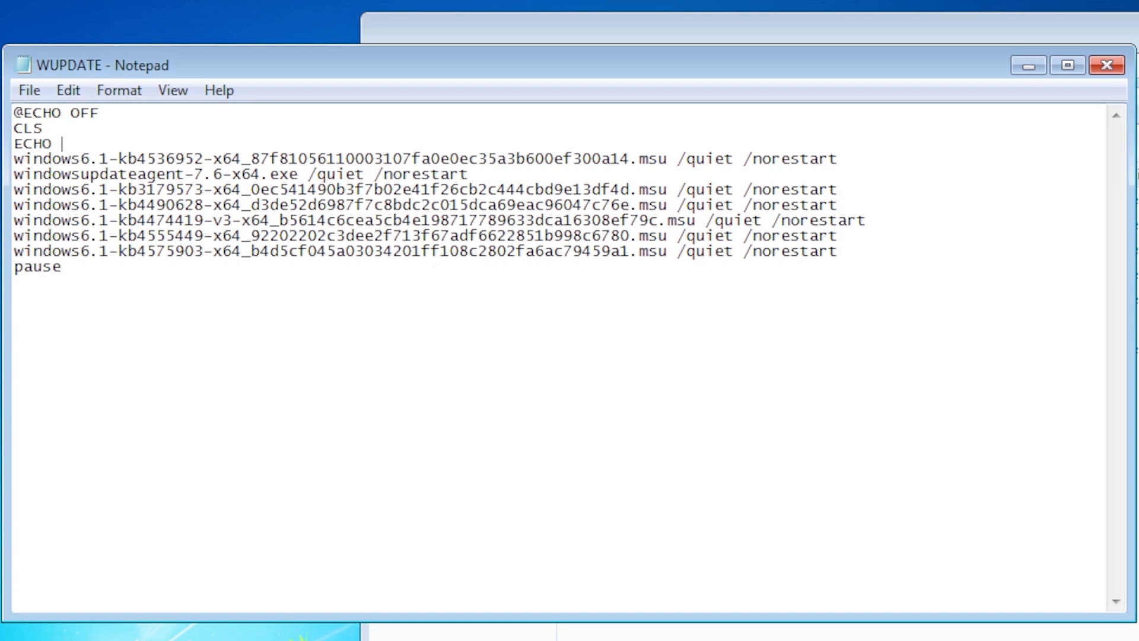
text(This batch file will install the necessary updates to repair the windows update feature in windows 7)
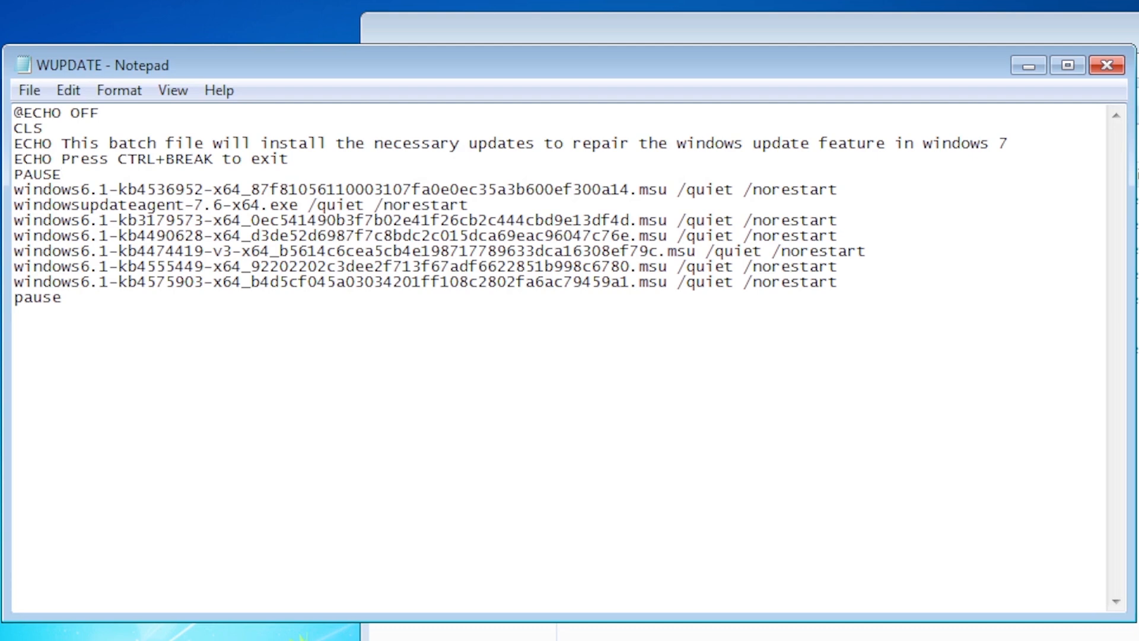
- Add 'Installing Servicing Stack Update...' and 'Windows Update Agent' ECHO labels before their commands
text(Installing Servicing Stack Update...)
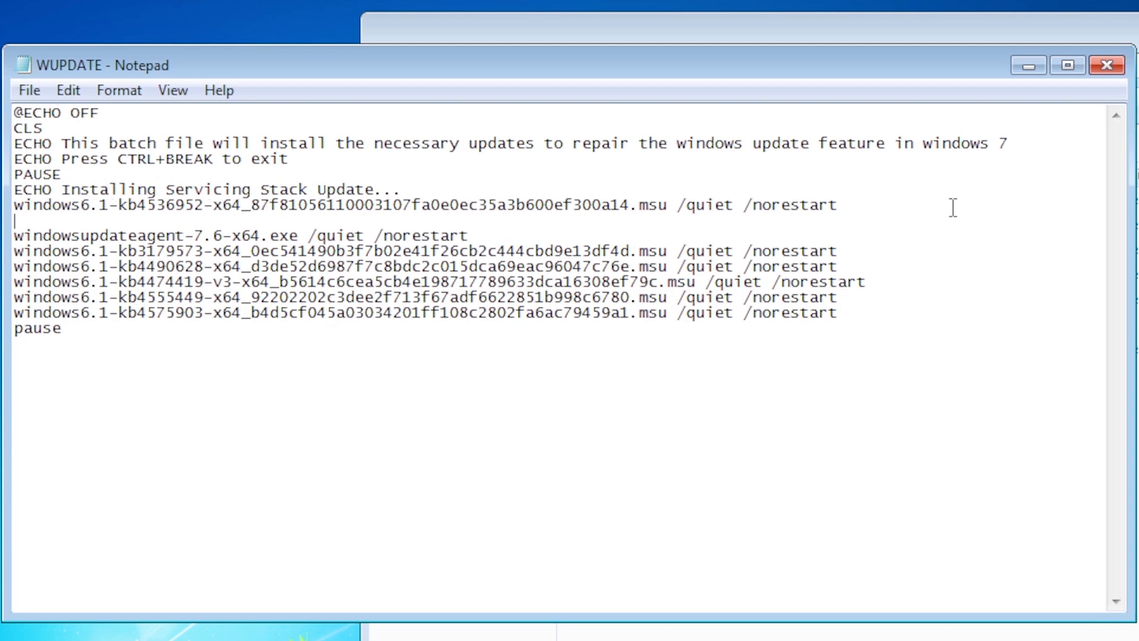
text(ECHO)
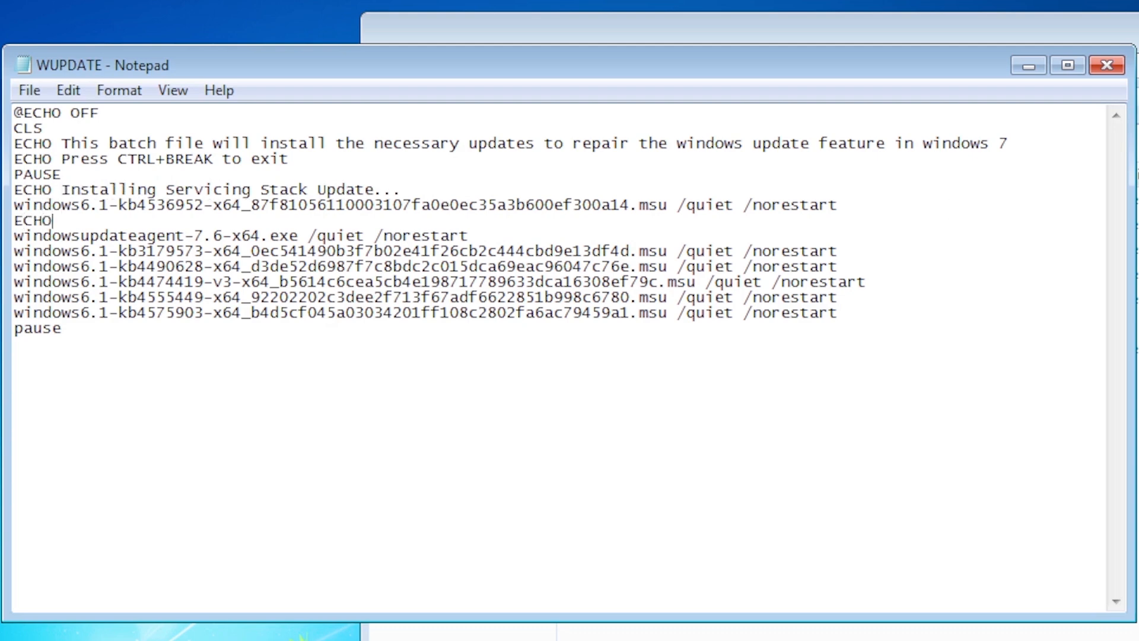
text(Windows Update Agent)
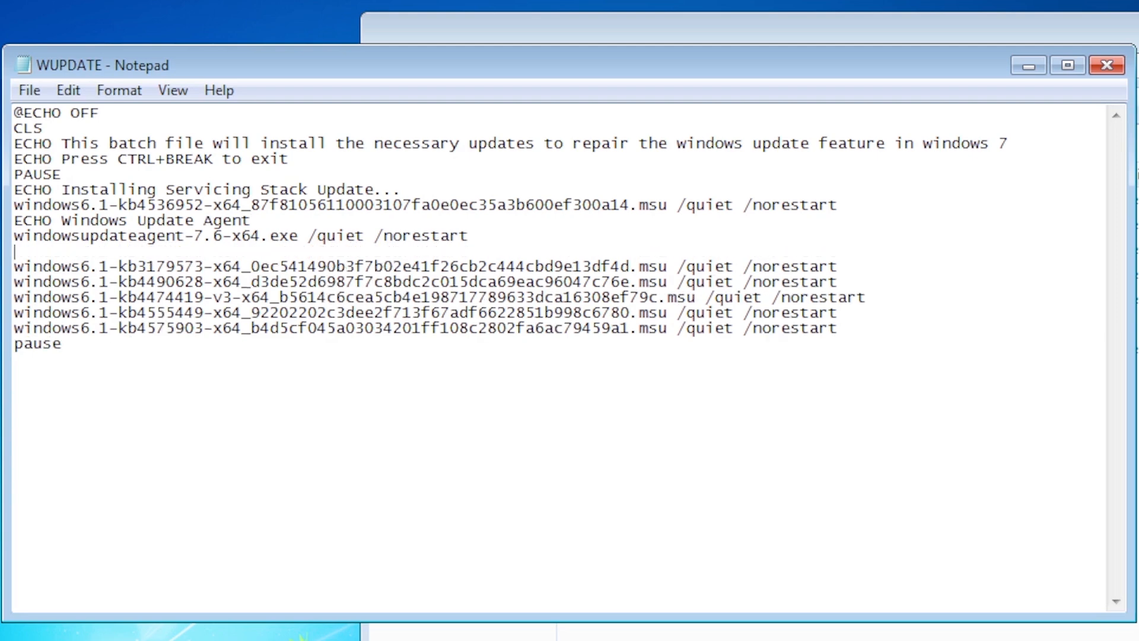
text(Inst)
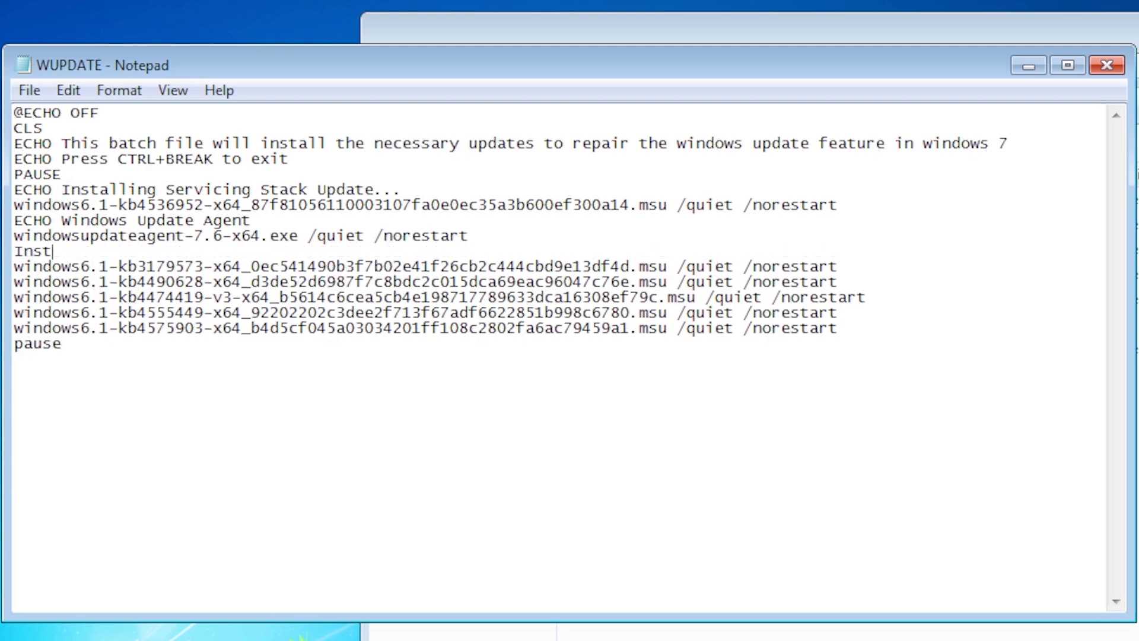
click(30, 90)
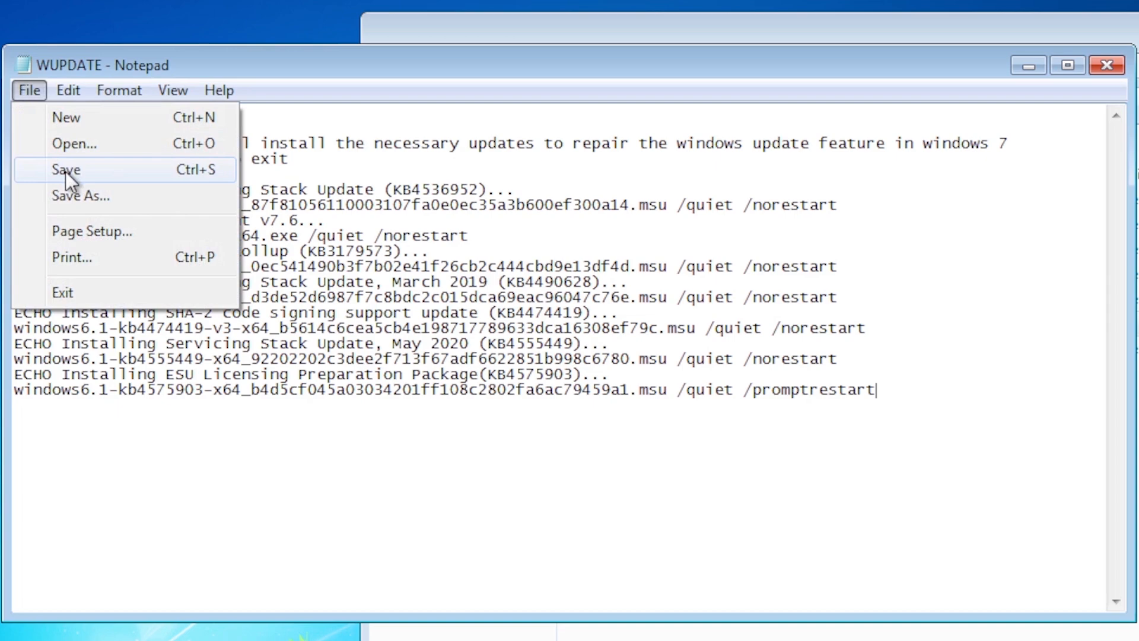
click(62, 171)
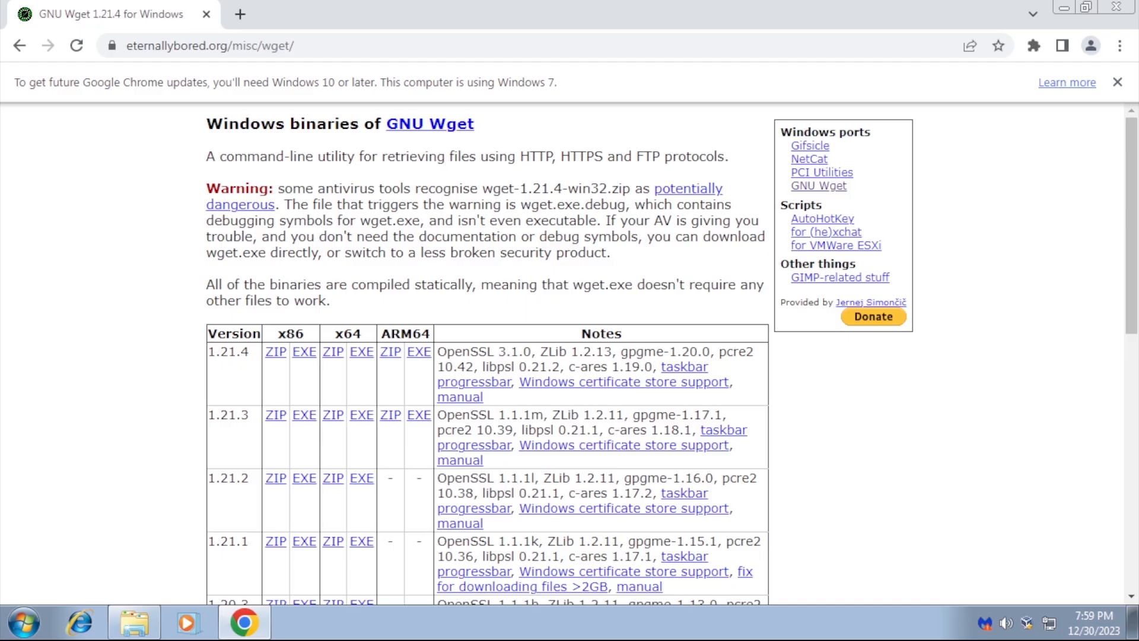
- Scroll through the GNU Wget Windows binaries download table
scroll(down, 3)
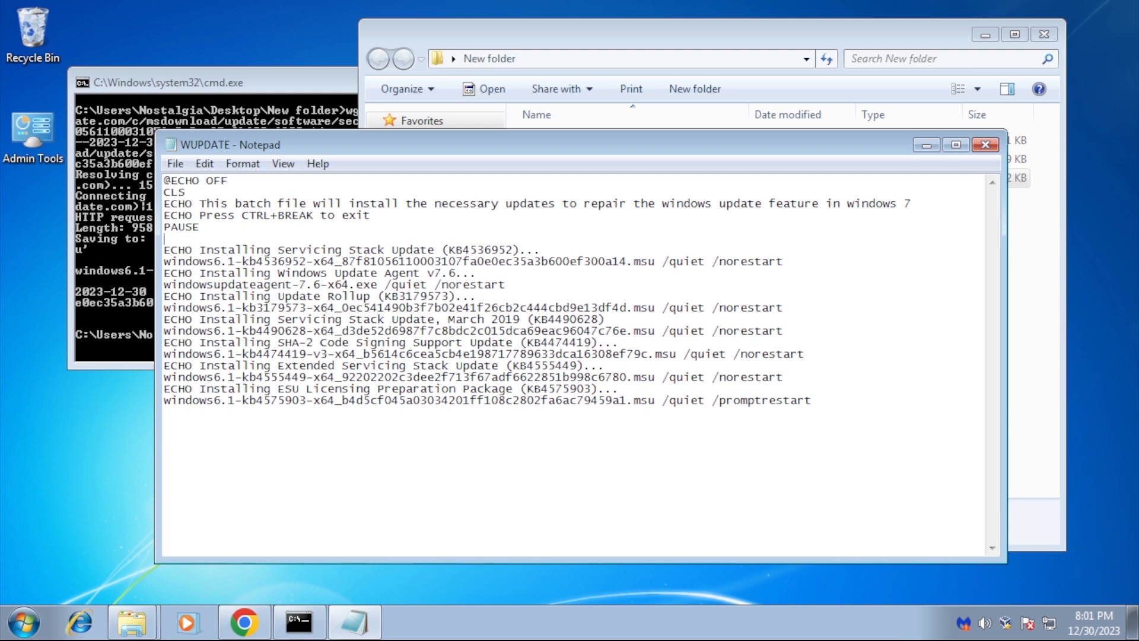
- Add a wget line with the catalog.s.download.windowsupdate.com update URL and save the script
text(wget)
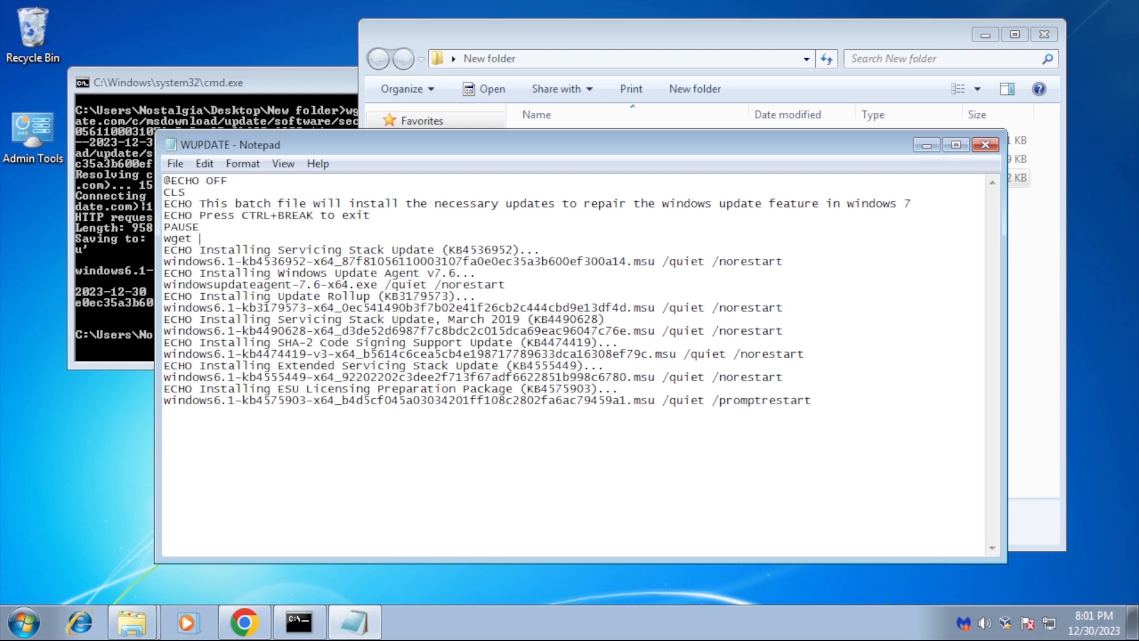
text(https://catalog.s.download.windowsupdate.com/c/msdownload/update/software/secu/2020/01/windows6.1-kb4536952-x64_87f81056110003107fa0e0ec35a3b600ef300a14.msu)
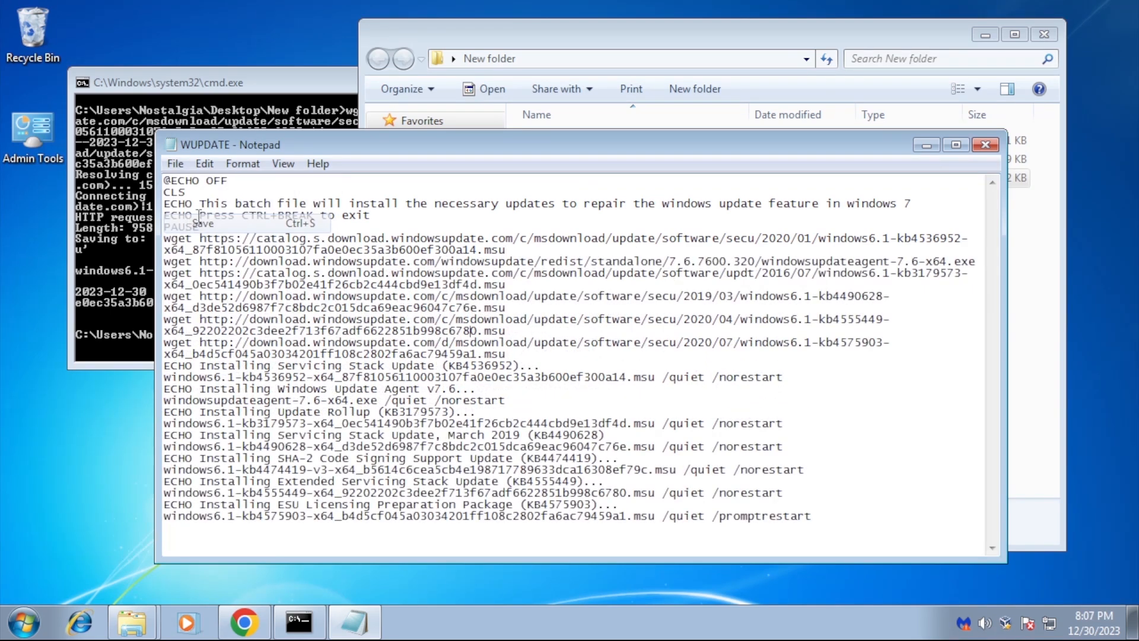
click(175, 164)
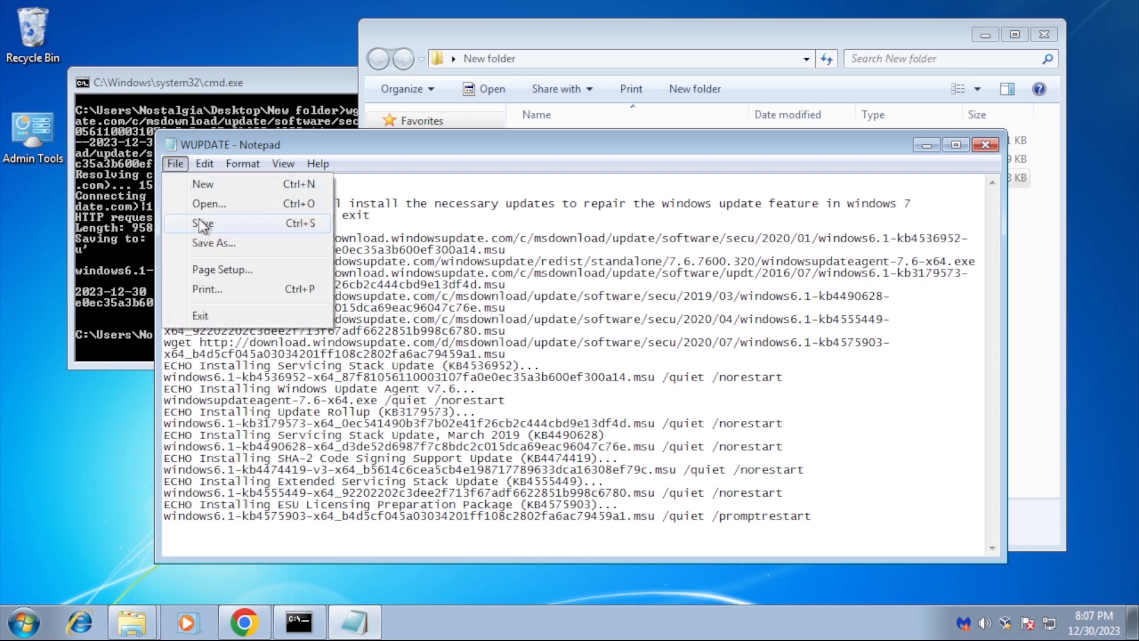
click(203, 223)
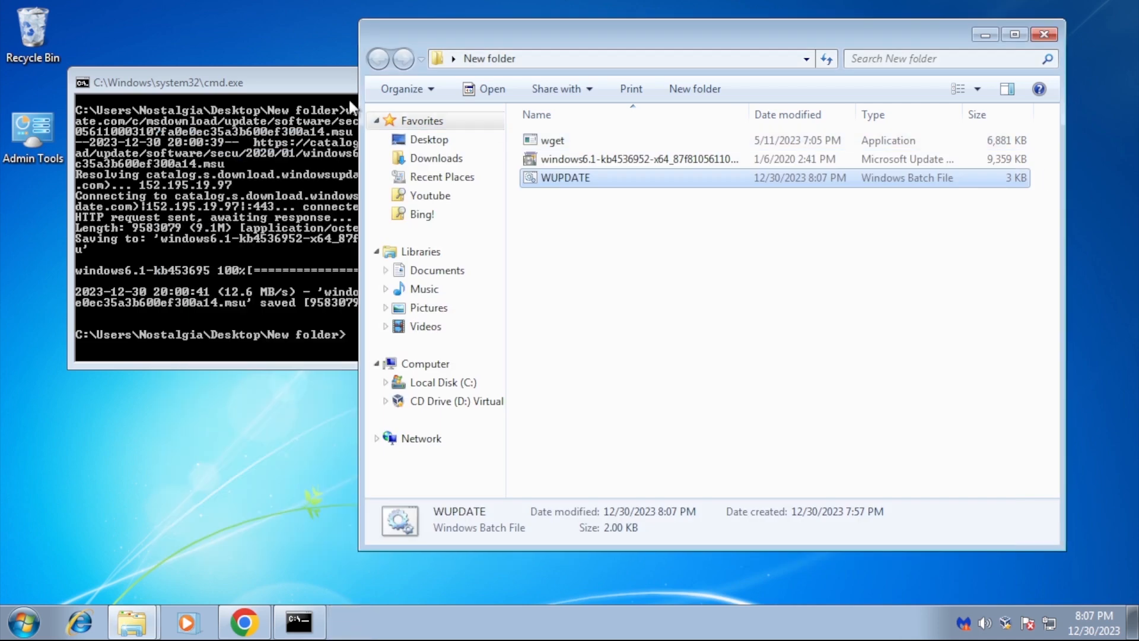
- Run WUPDATE.bat, continue past its pause to download the x64 packages, then run it again
double_click(565, 178)
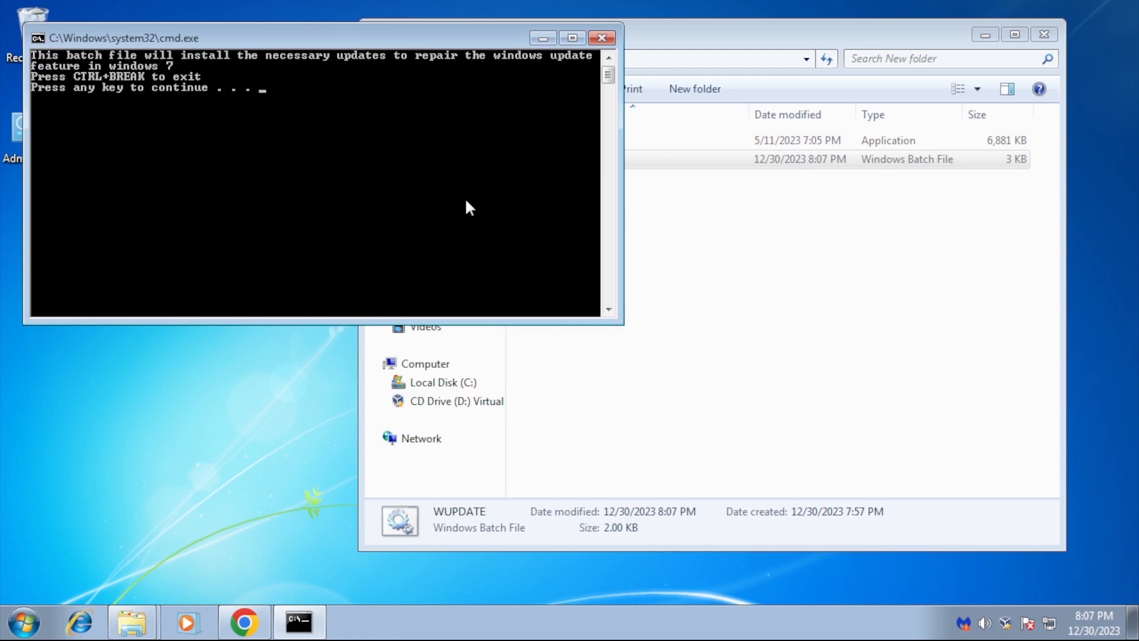
key(enter)
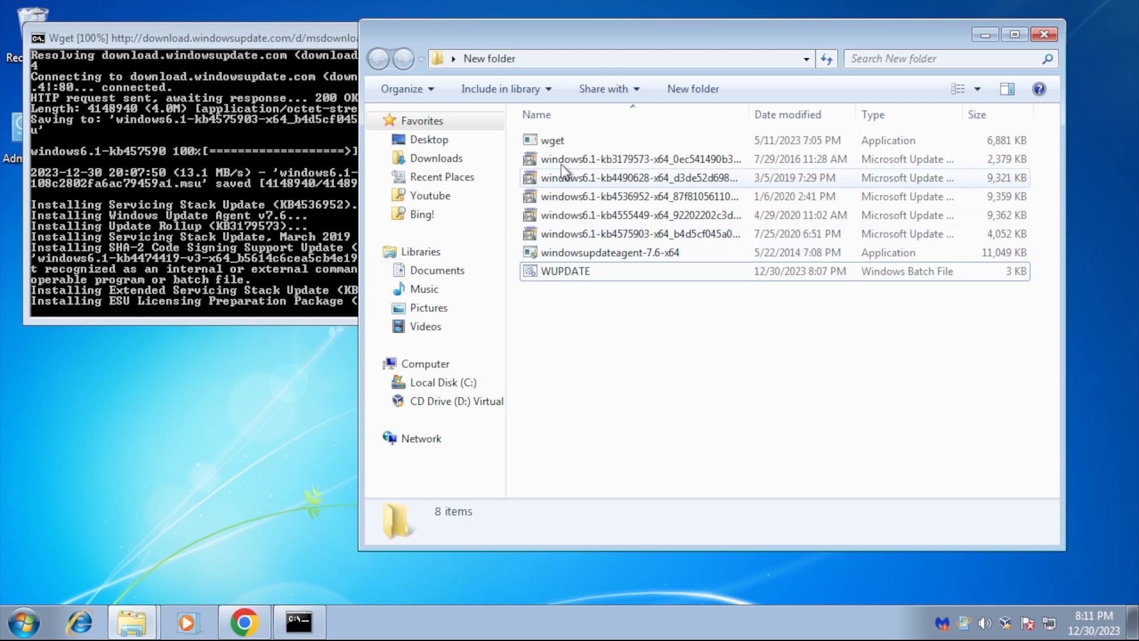
double_click(565, 271)
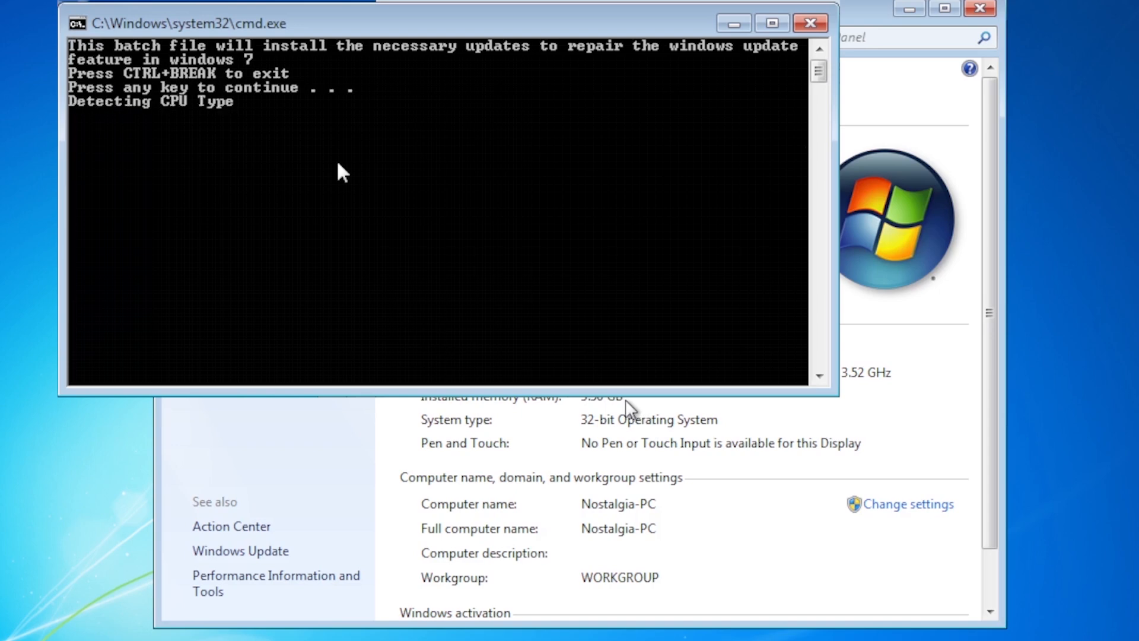
- Continue past WUPDATE.bat's pause on the 32-bit PC so it detects the CPU type
key(enter)
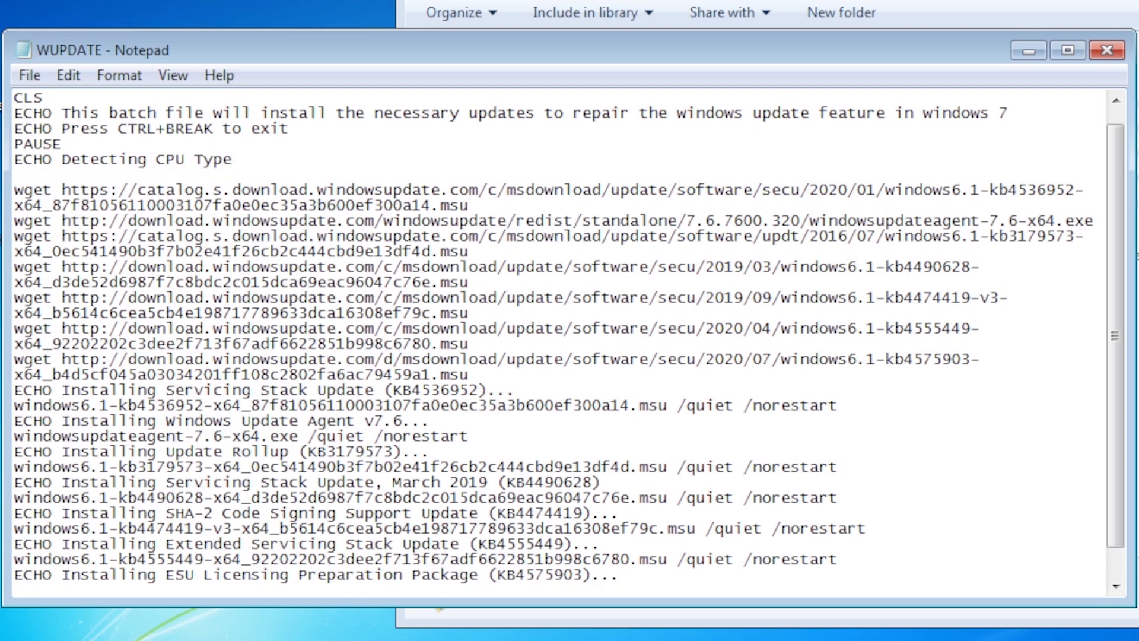
- Add the AMD64 check jumping to 64BIT, then the line ECHO 32-Bit CPU Found
right_click(175, 283)
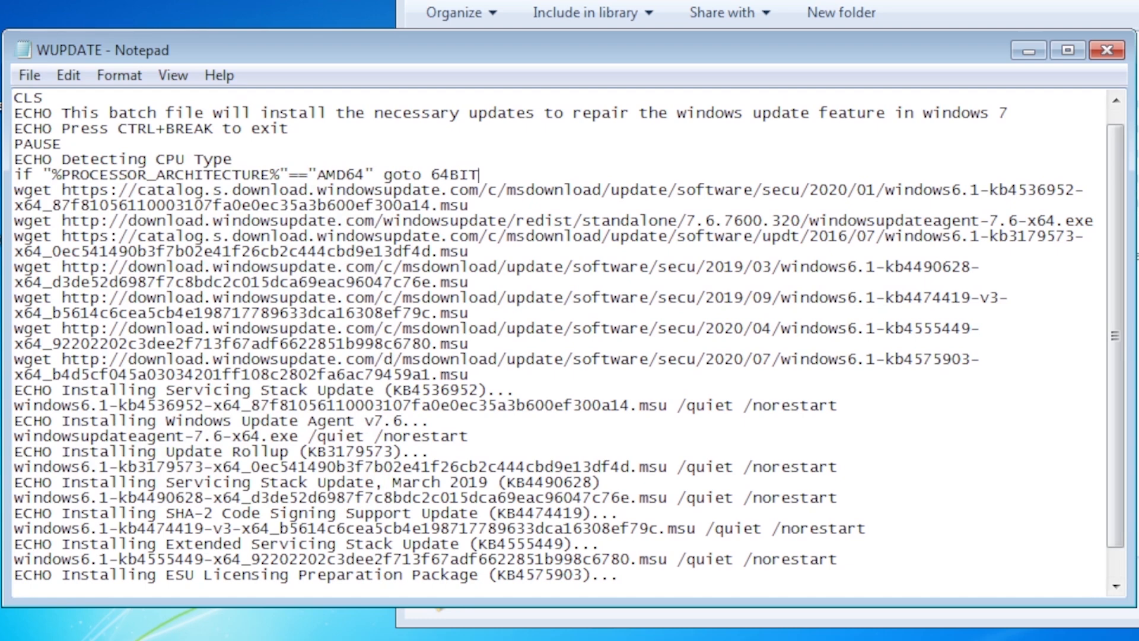
text(E)
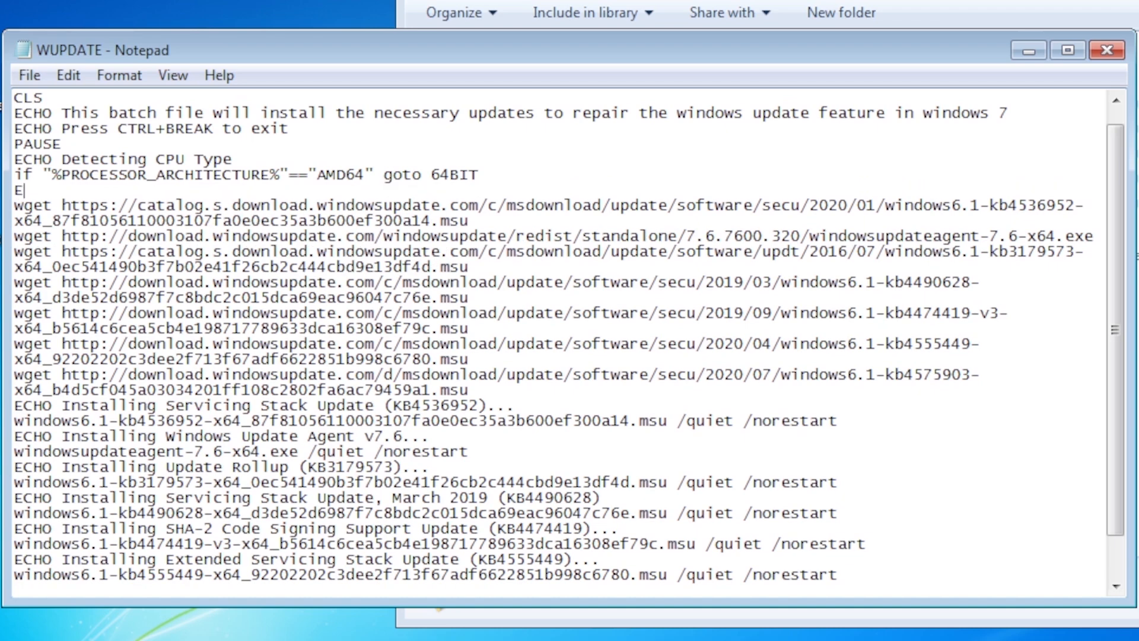
text(CHO 3)
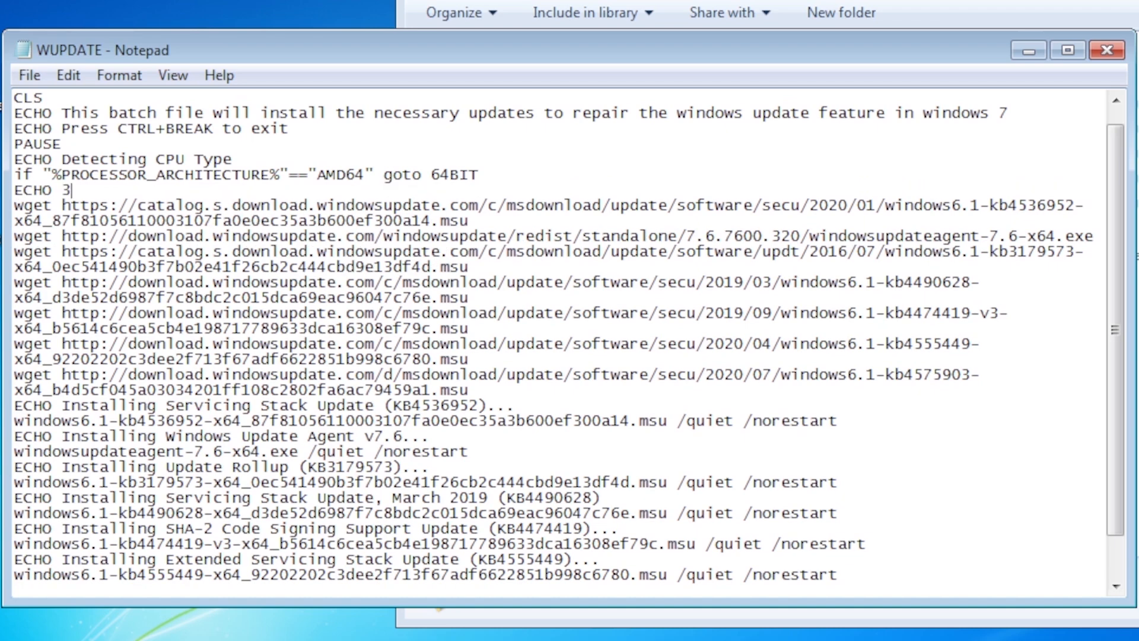
text(2-Bit)
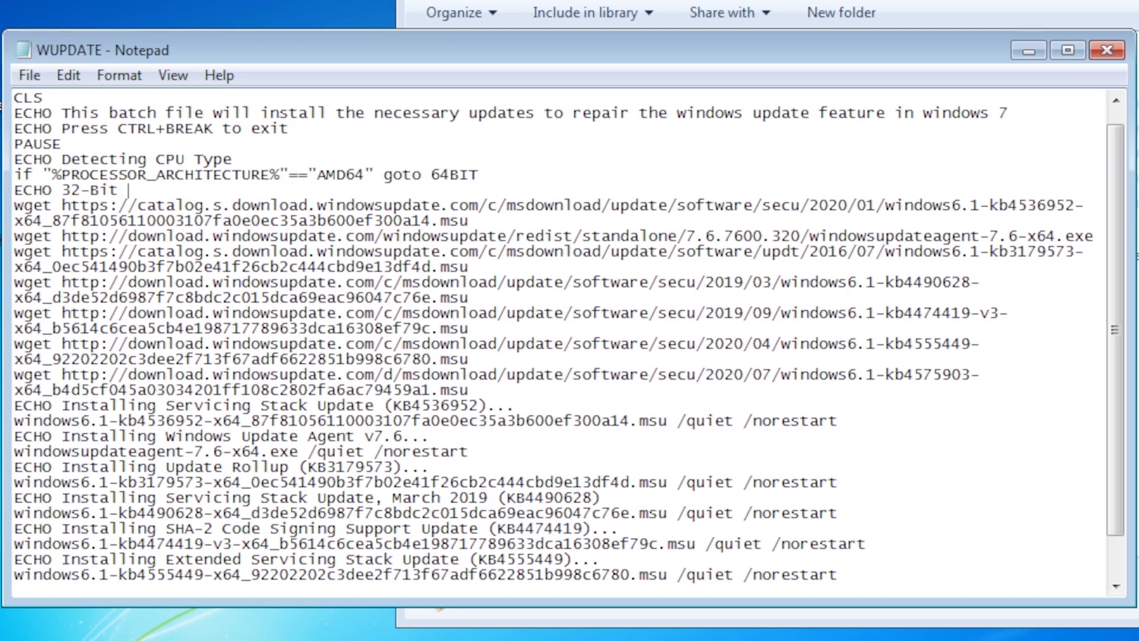
text(CPU Found)
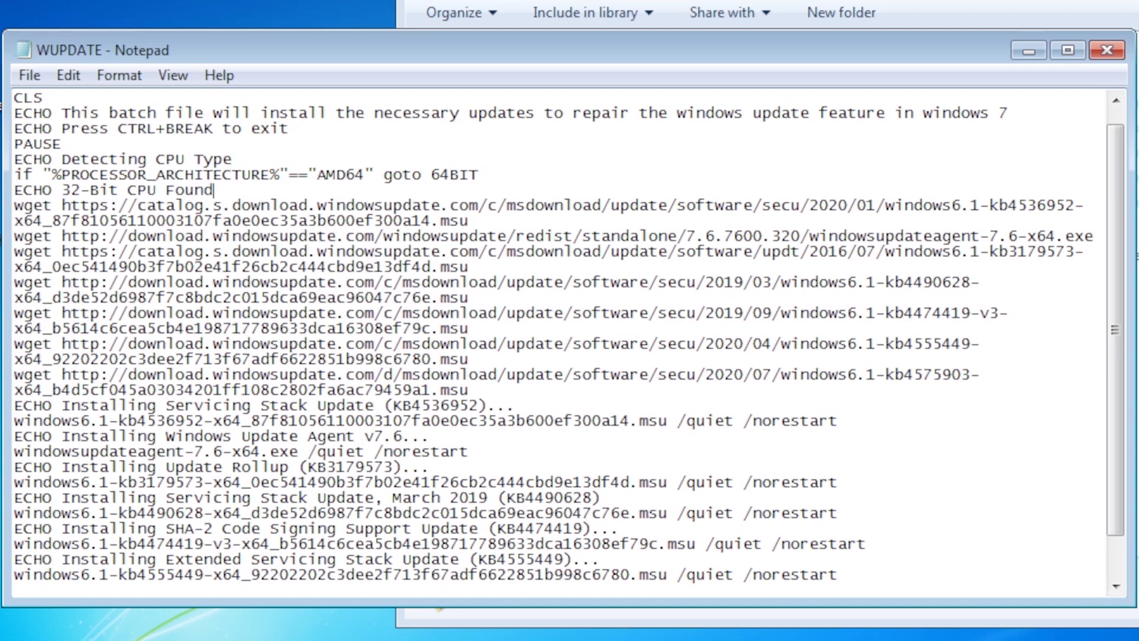
mouse_move(384, 153)
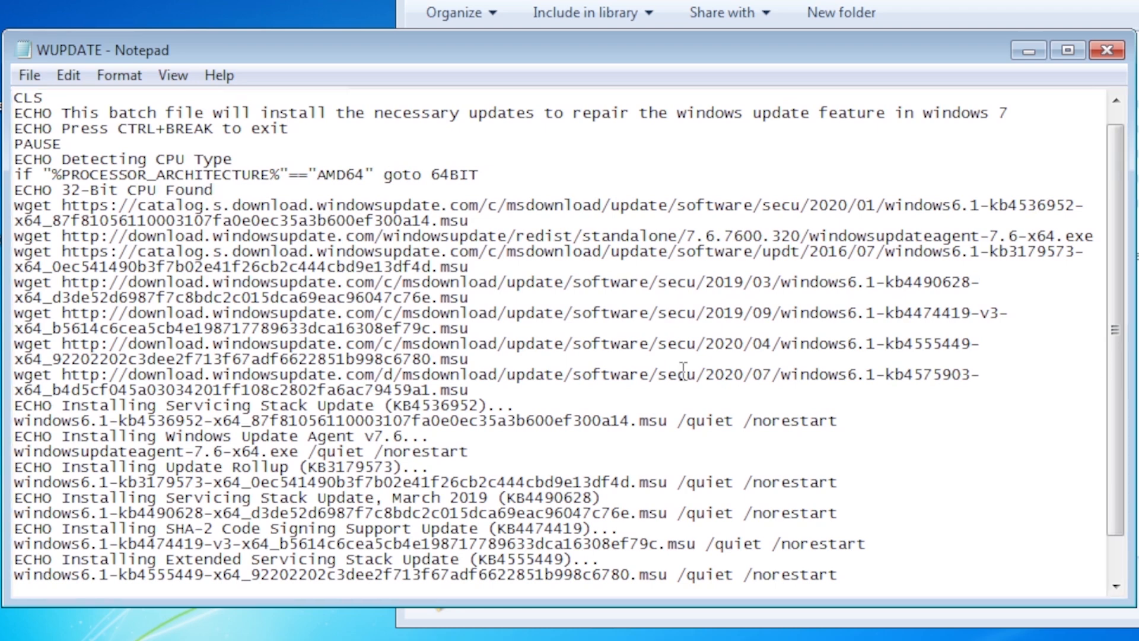
mouse_move(256, 191)
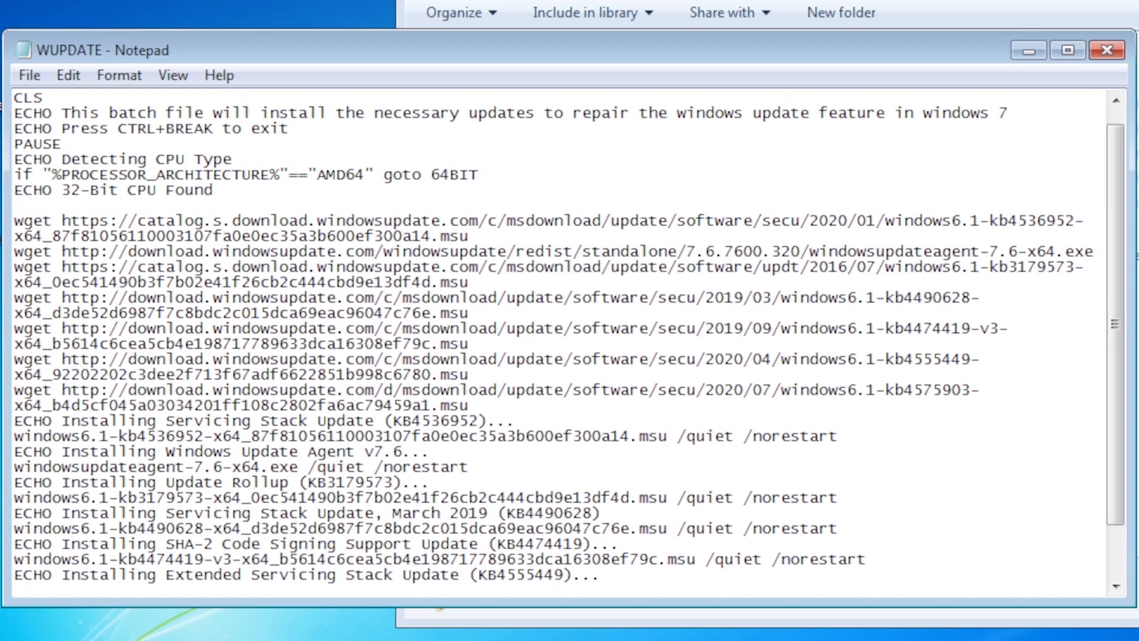
- Add GOTO 32BIT and begin the :32BIT label on a new line
text(G)
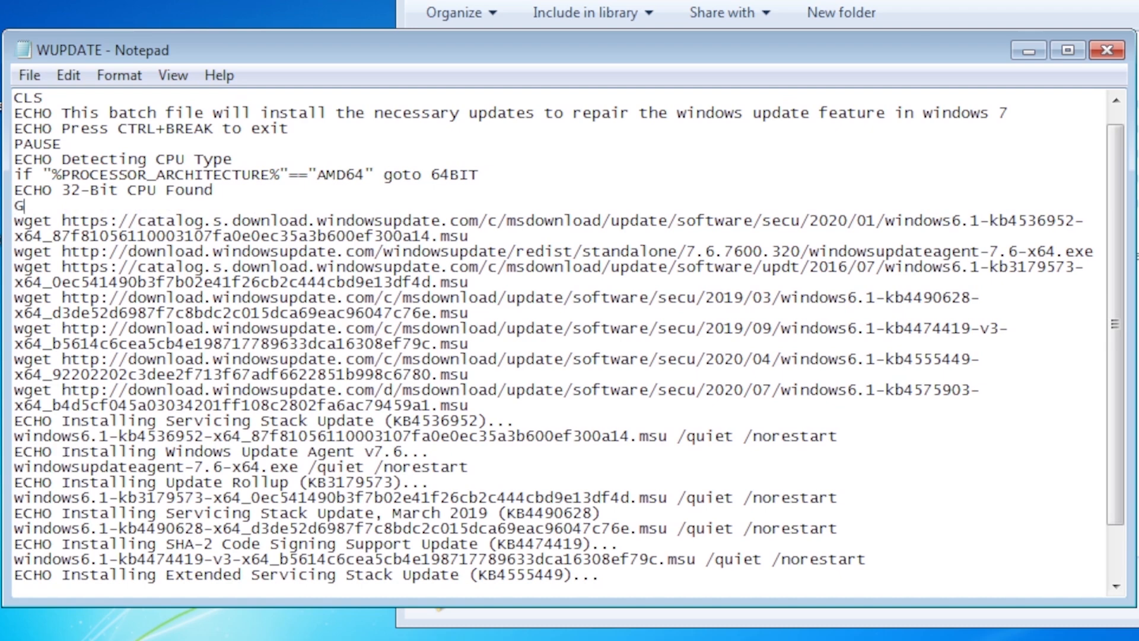
text(OTO 3)
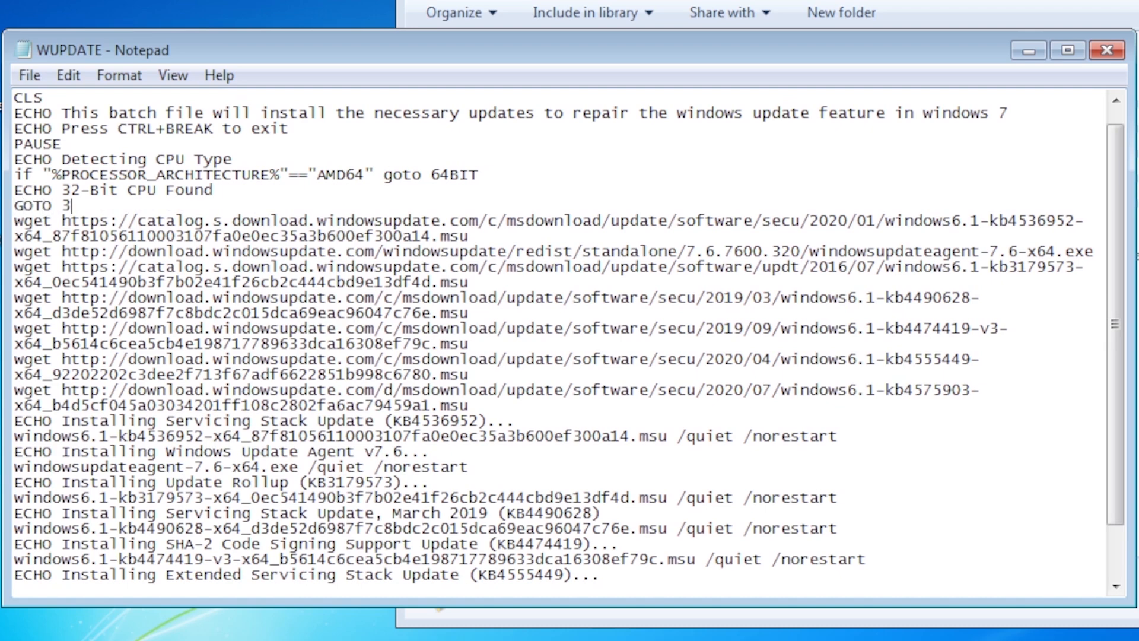
text(2BIT)
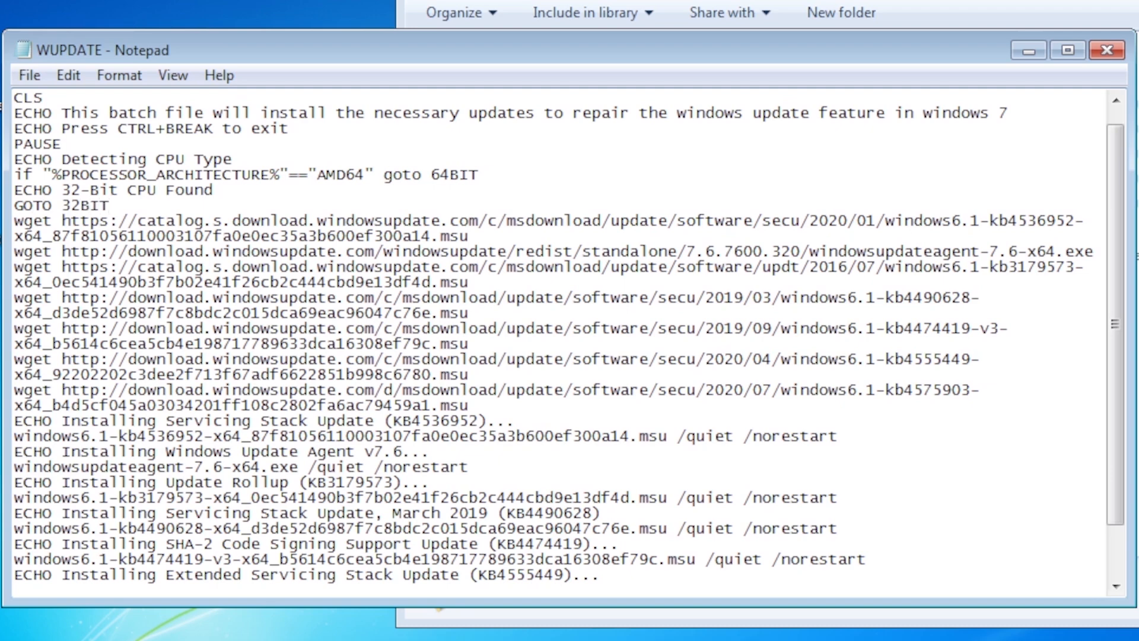
key(Enter)
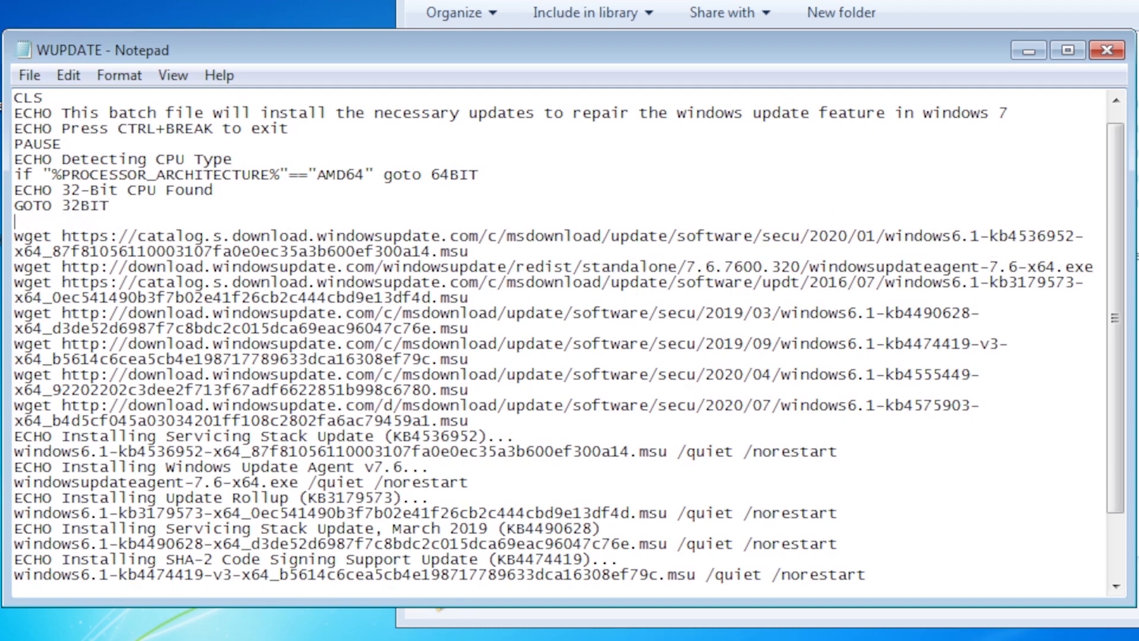
text(:32)
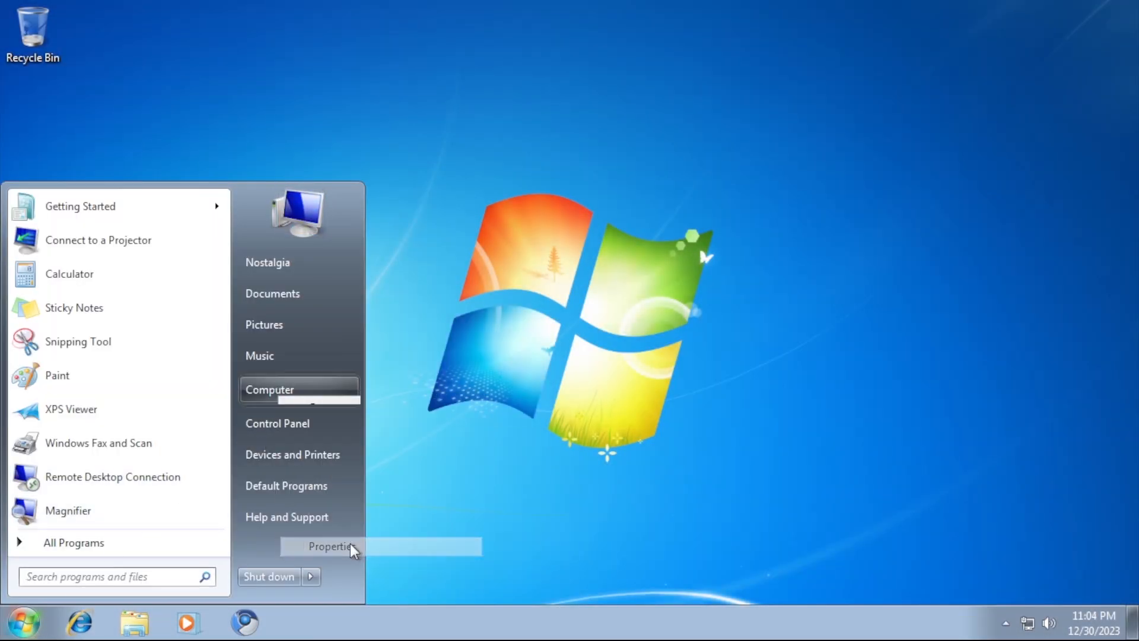
- Check the system type via the computer's Properties before running the x86 KB4536952 package
click(328, 546)
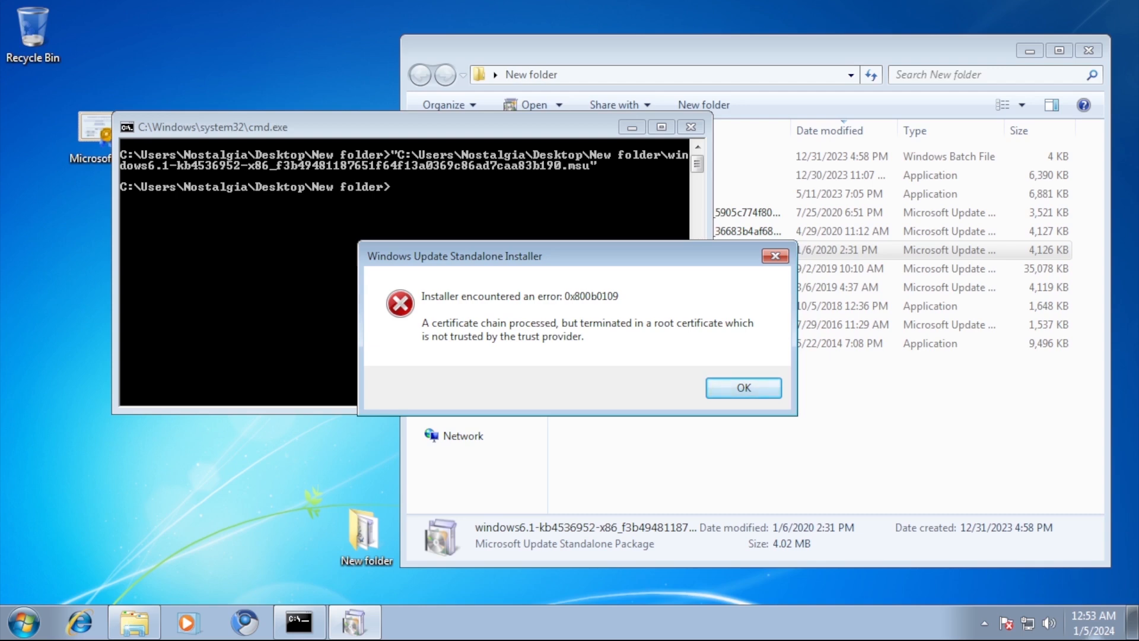
- Dismiss the certificate error and run Cert_Updater_v1.6 with UAC approval
click(743, 387)
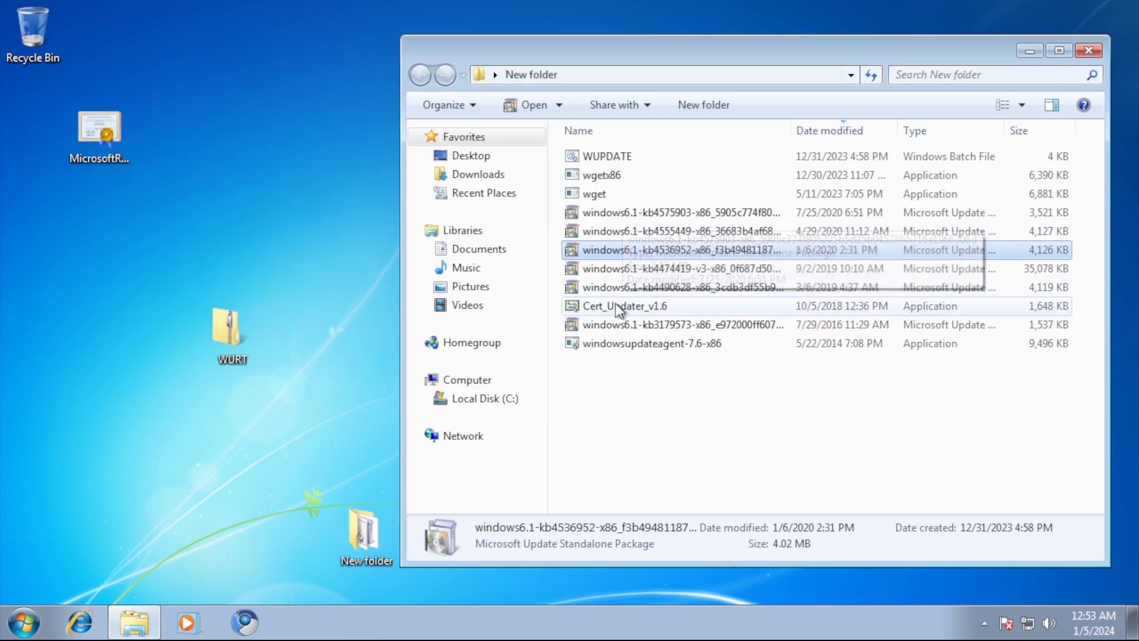
double_click(624, 306)
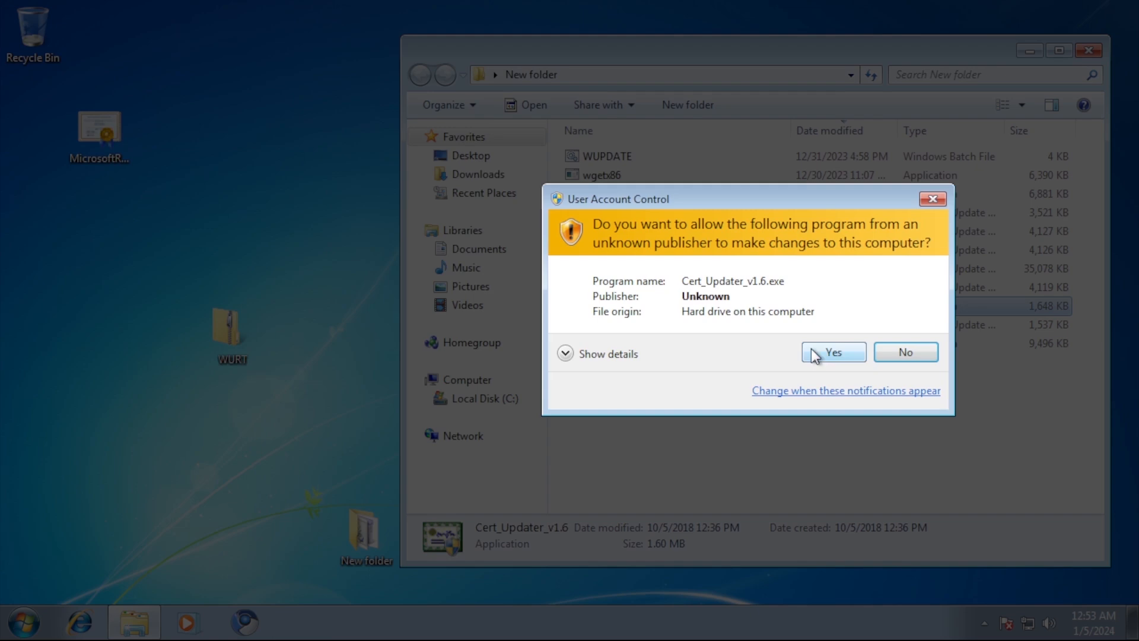
click(833, 351)
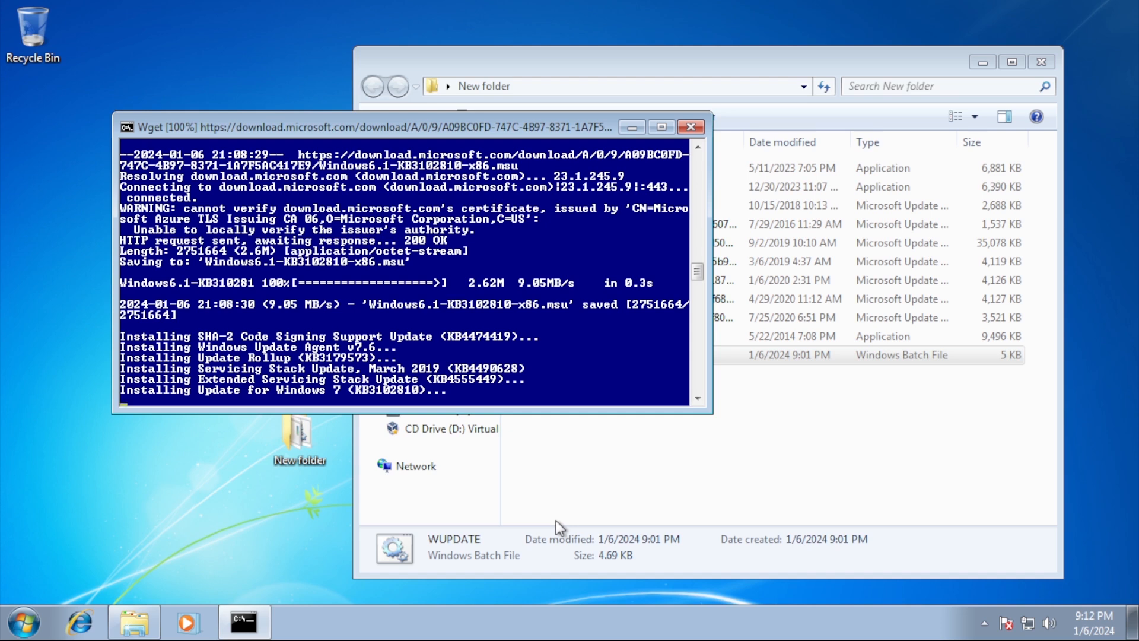
- Run WUPDATE.bat to download KB3102810 and install the 32-bit updates
click(691, 125)
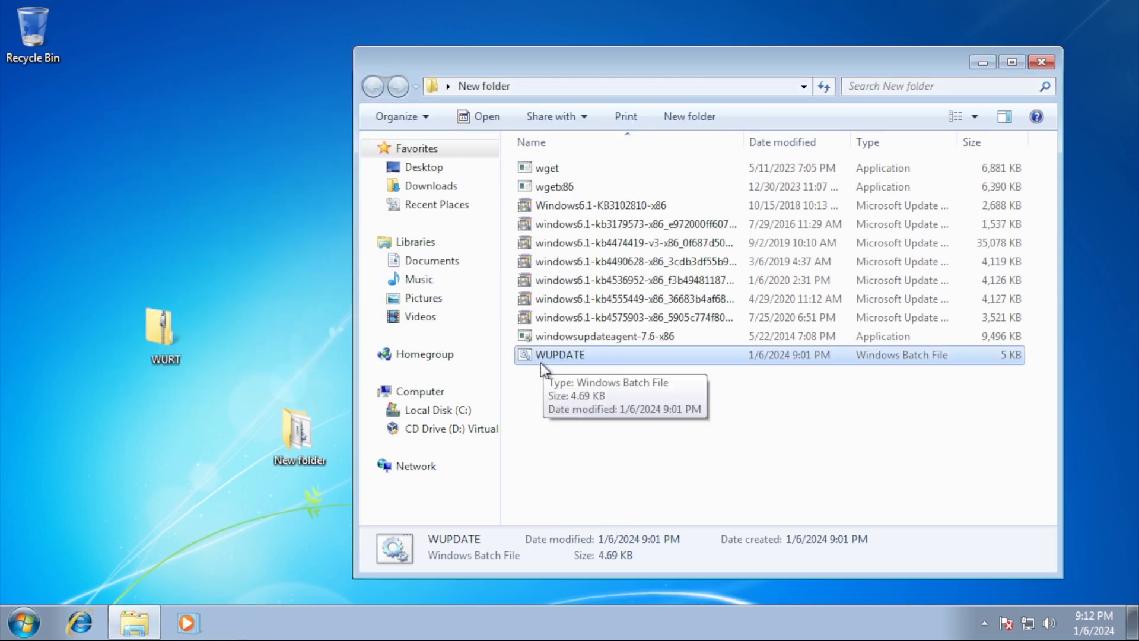
double_click(560, 355)
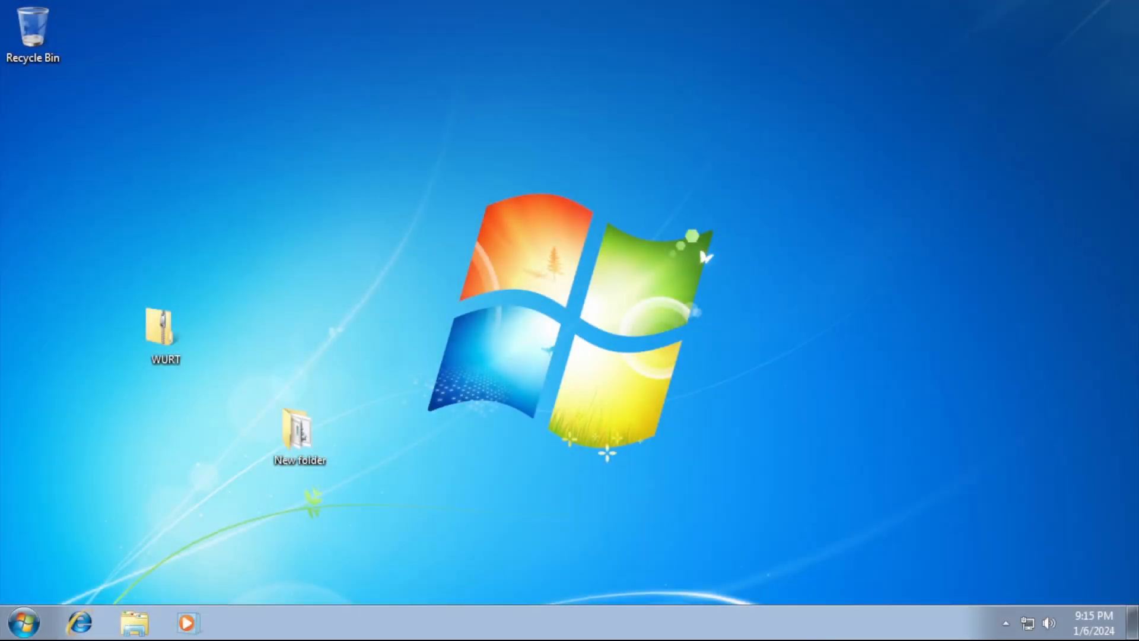
- Find Windows Update via Start search 'windows u' and begin checking for updates
click(24, 629)
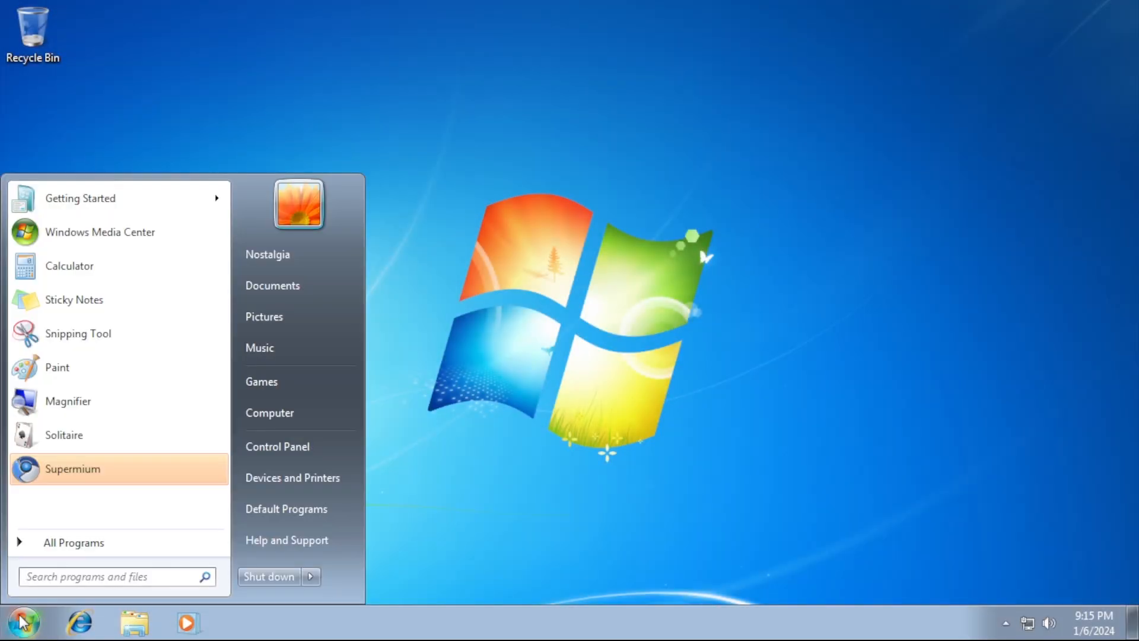
text(windows u)
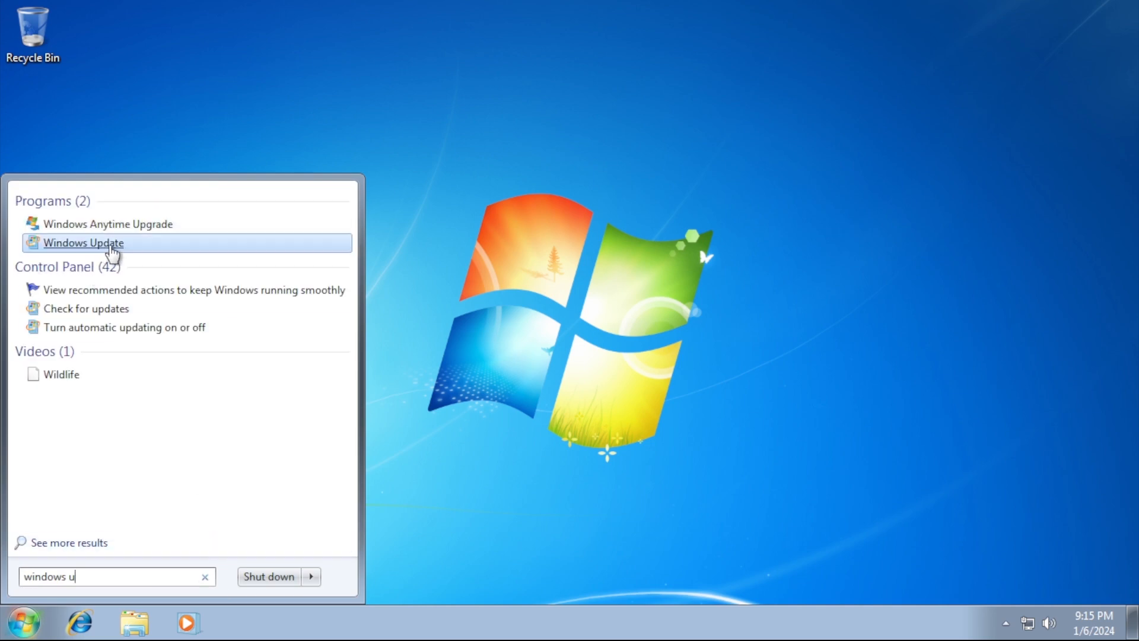
click(83, 242)
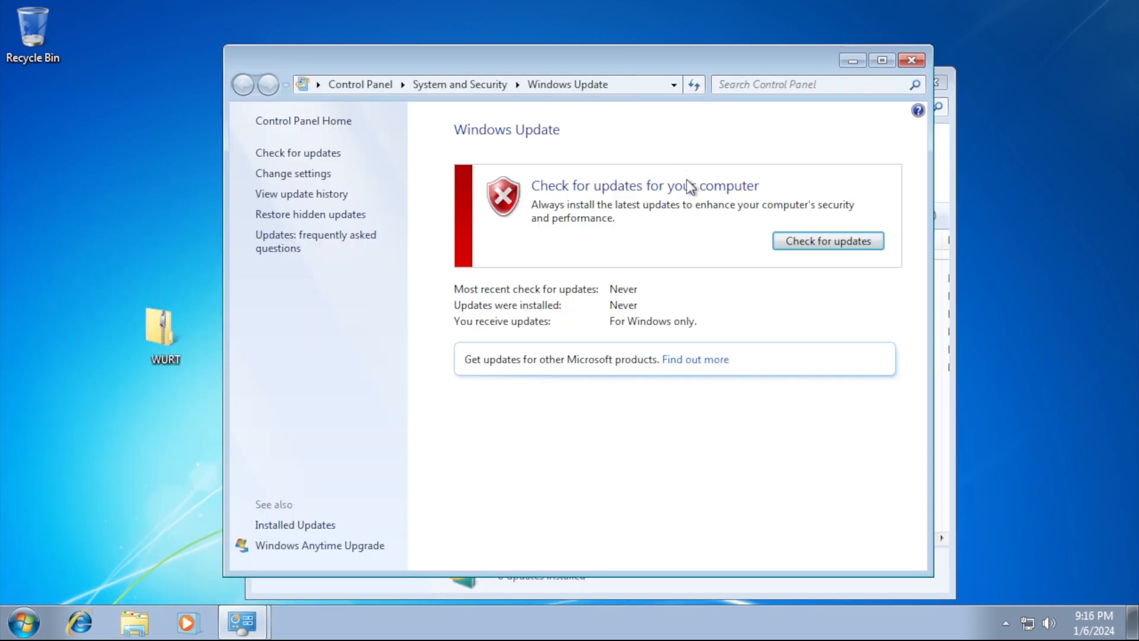
click(829, 239)
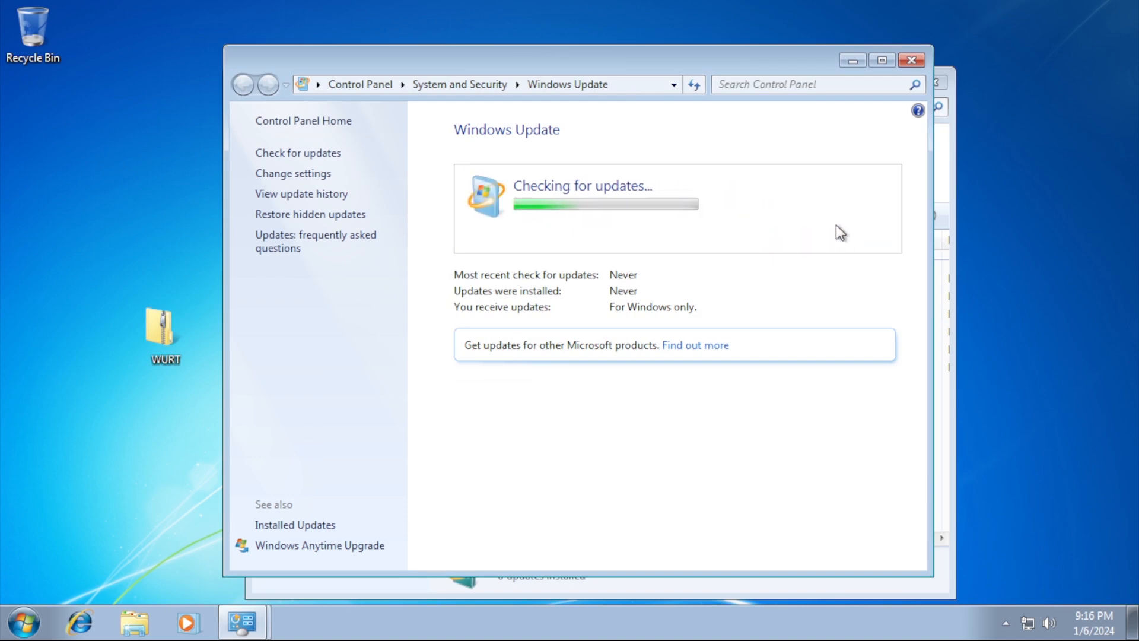